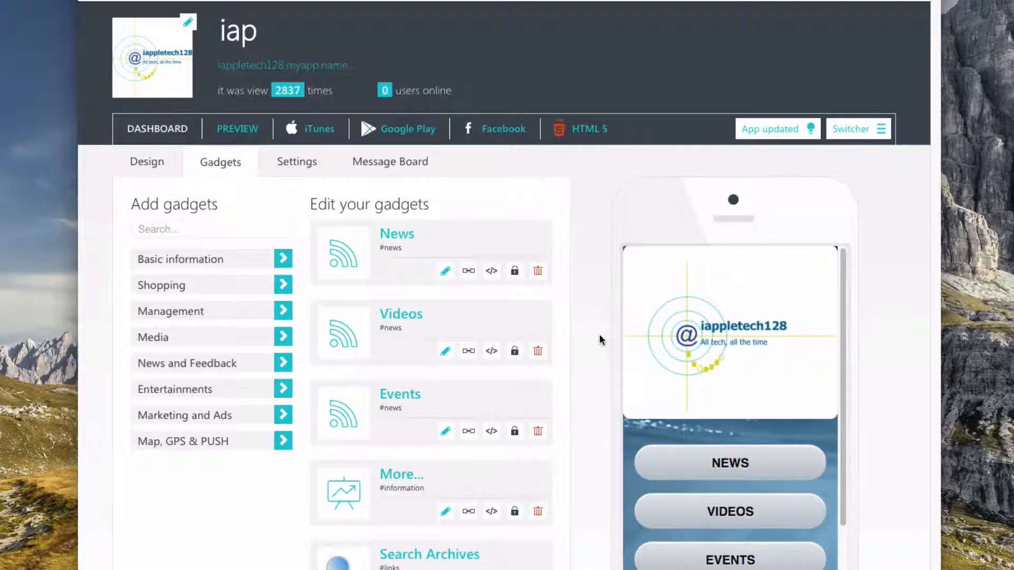
{"action": "mouse_move", "coordinate": [715, 316]}
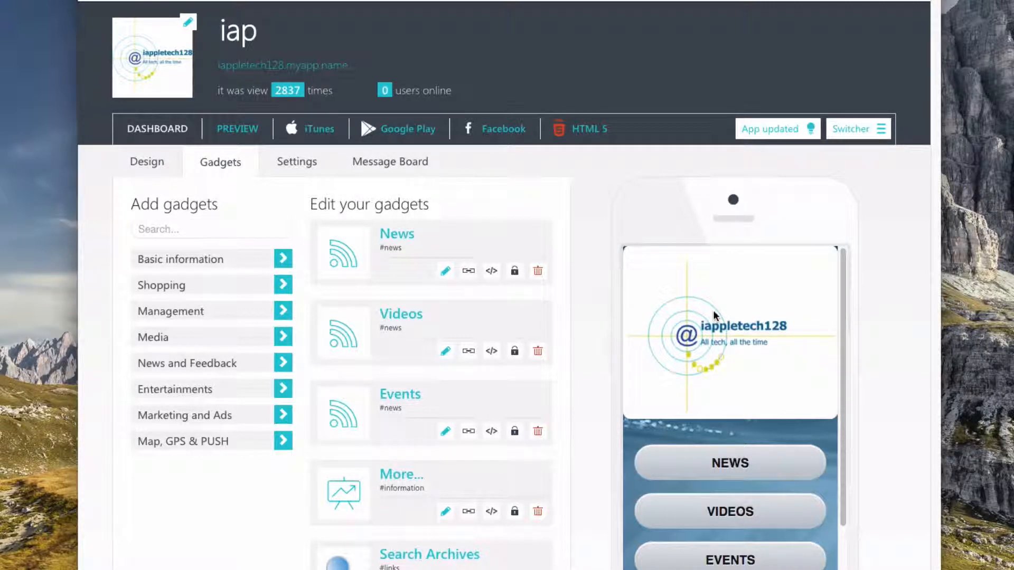
Browse the NEWS section and Latest News article in the preview, then go to VIDEOS
{"action": "scroll", "scroll_direction": "down", "scroll_amount": 3}
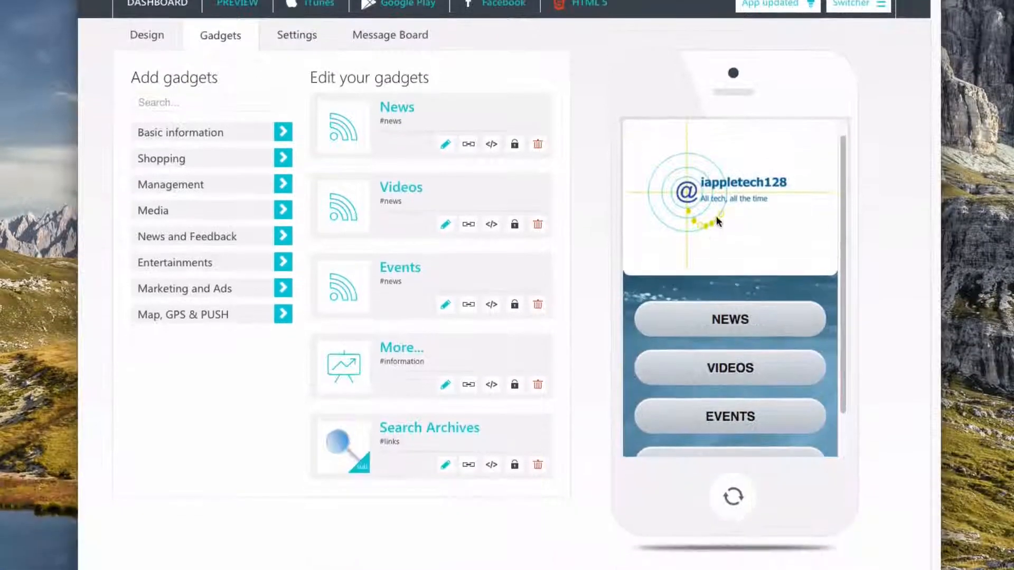
{"action": "scroll", "scroll_direction": "down", "scroll_amount": 3}
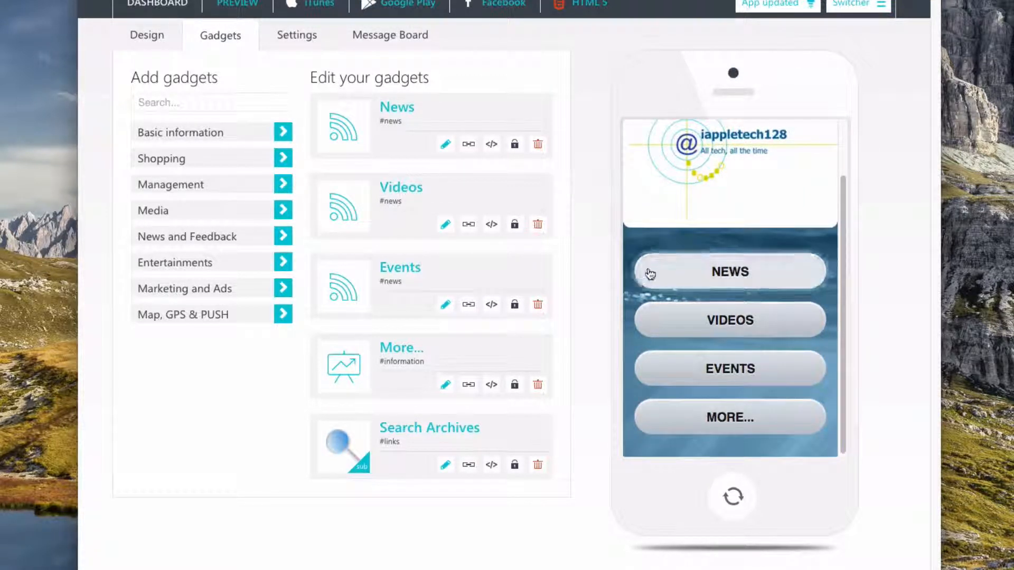
{"action": "left_click", "coordinate": [729, 271]}
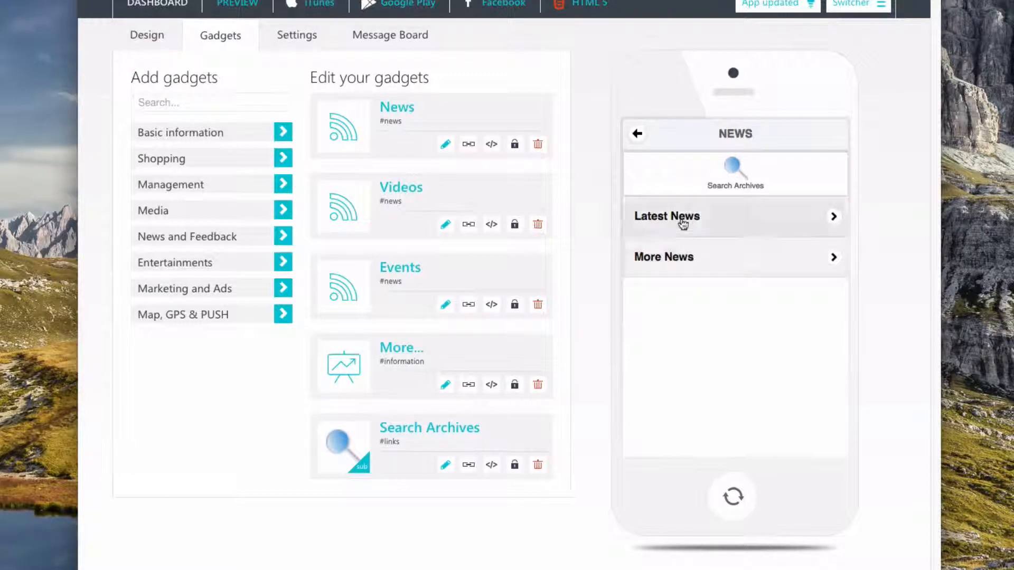
{"action": "left_click", "coordinate": [668, 217]}
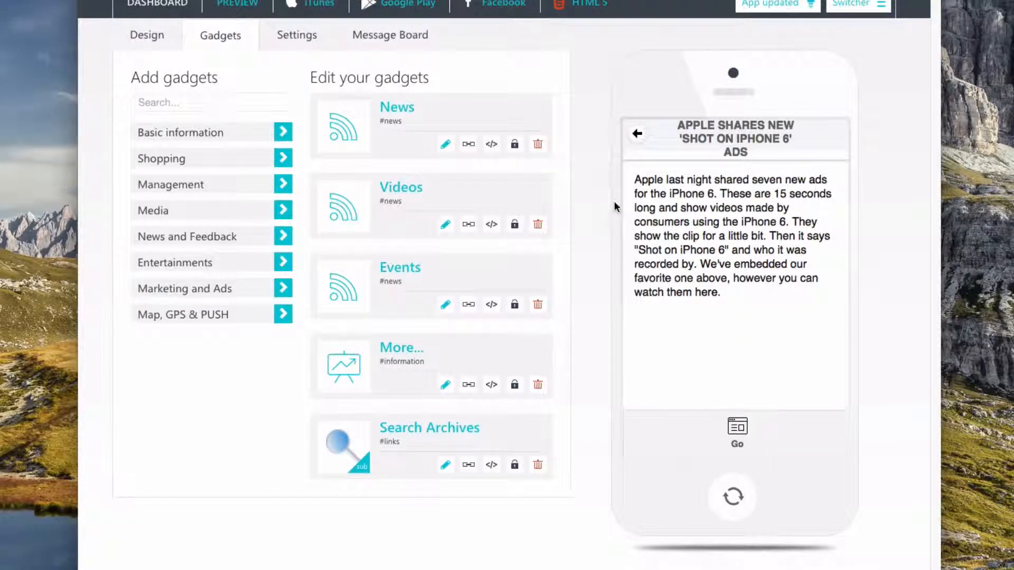
{"action": "mouse_move", "coordinate": [643, 332]}
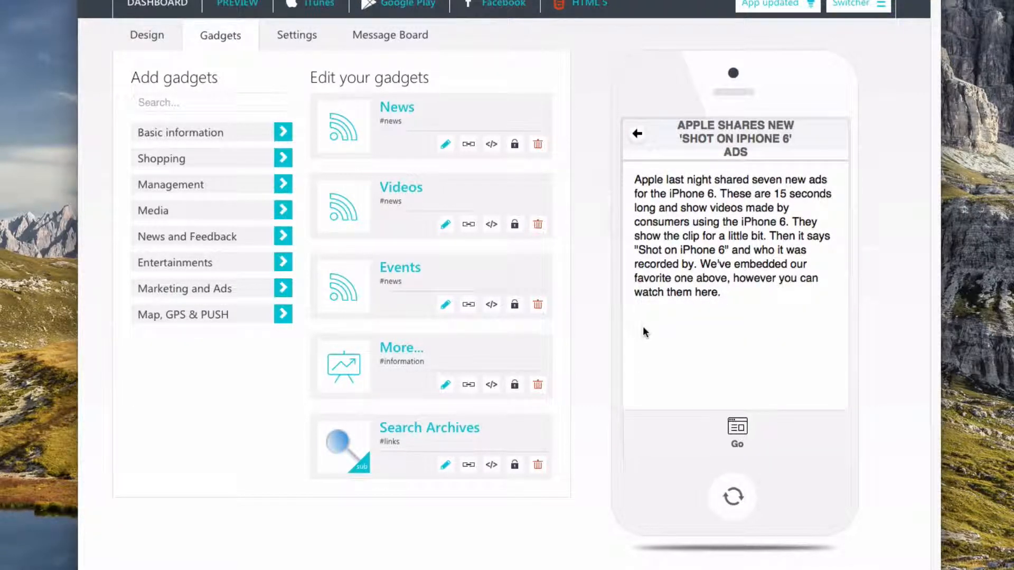
{"action": "left_click", "coordinate": [636, 133]}
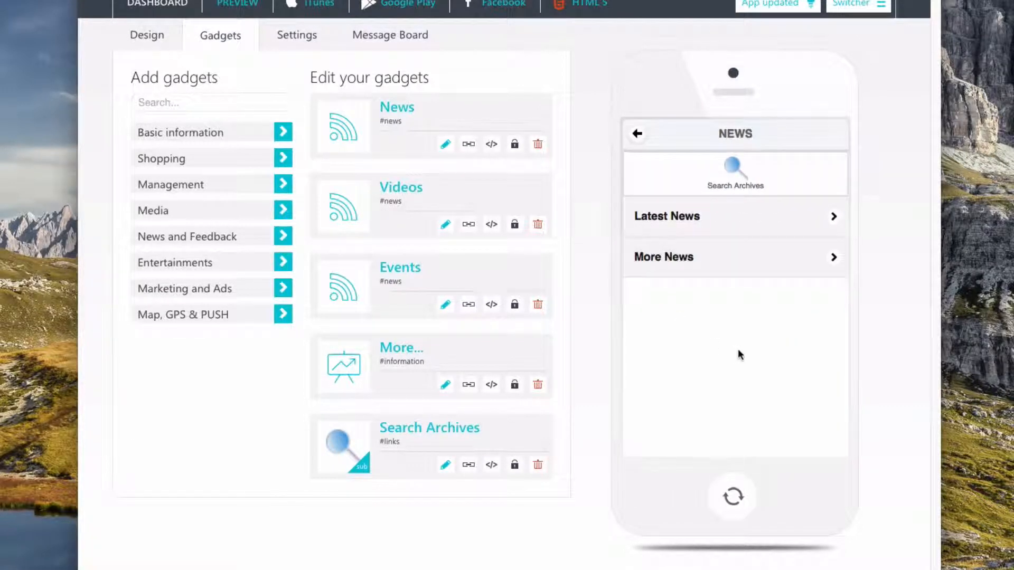
{"action": "mouse_move", "coordinate": [750, 361]}
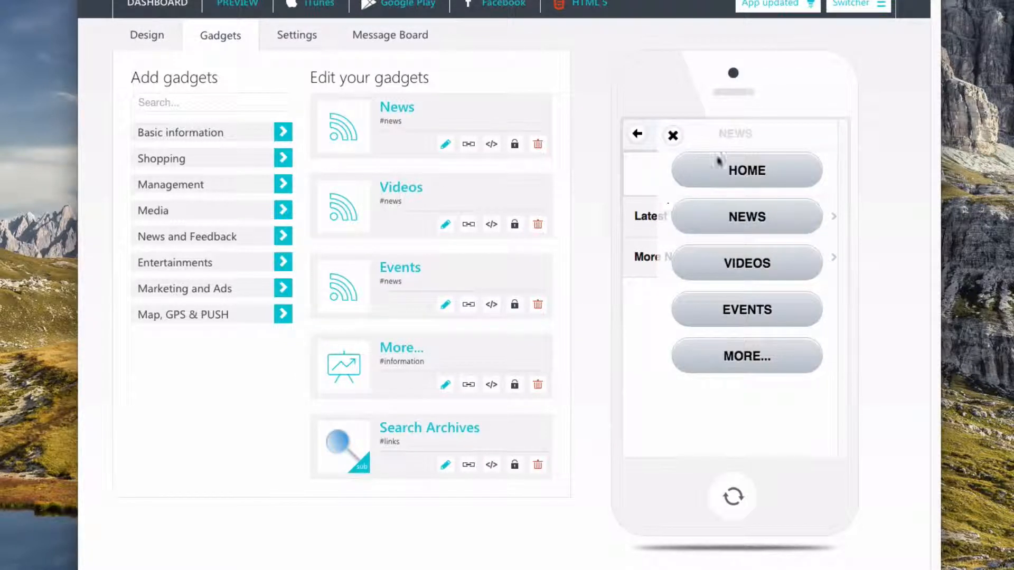
{"action": "mouse_move", "coordinate": [747, 271]}
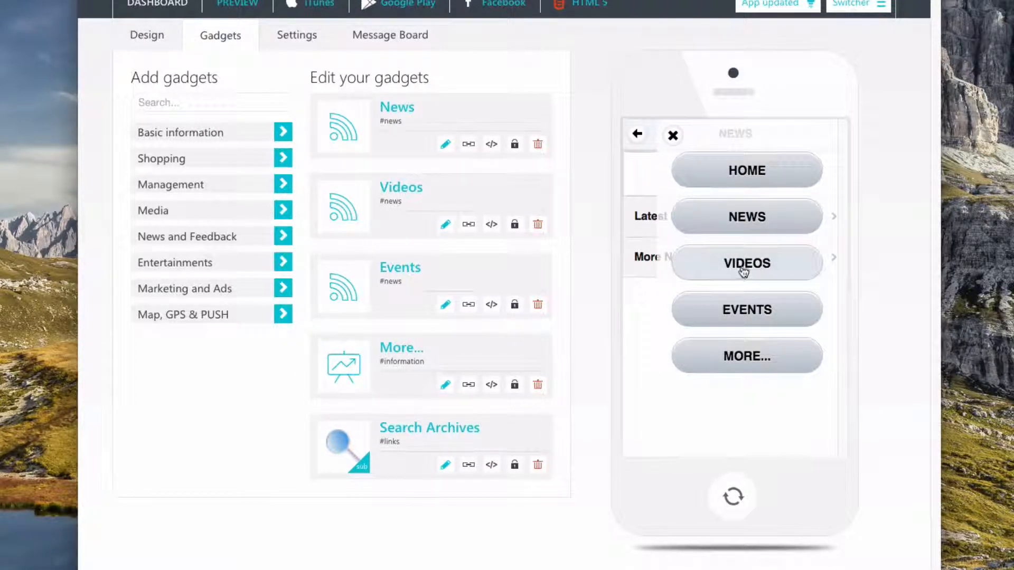
{"action": "left_click", "coordinate": [746, 263]}
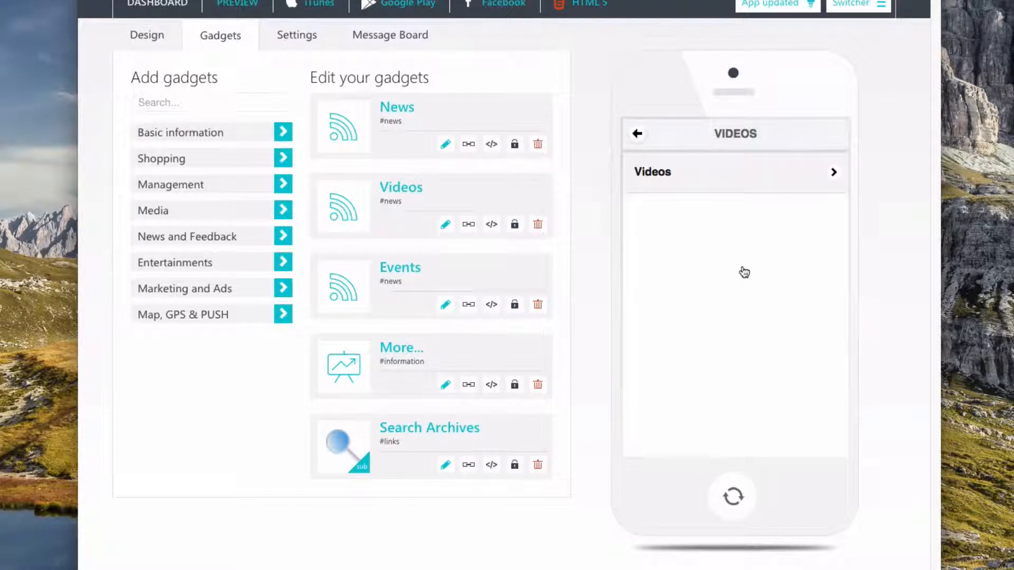
Preview the Videos feed, Events feed and MORE... section, returning home after each
{"action": "left_click", "coordinate": [735, 171]}
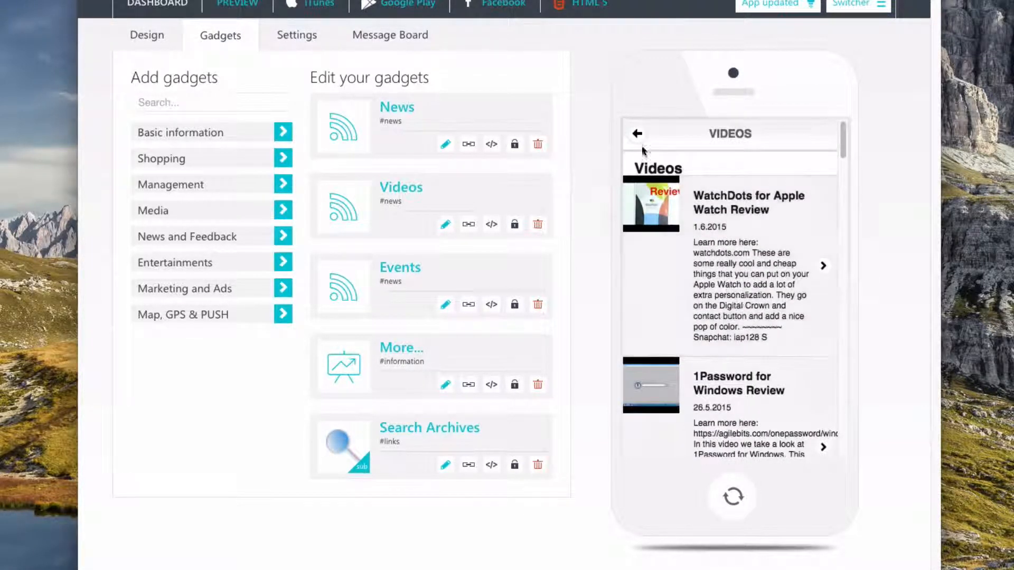
{"action": "left_click", "coordinate": [637, 134]}
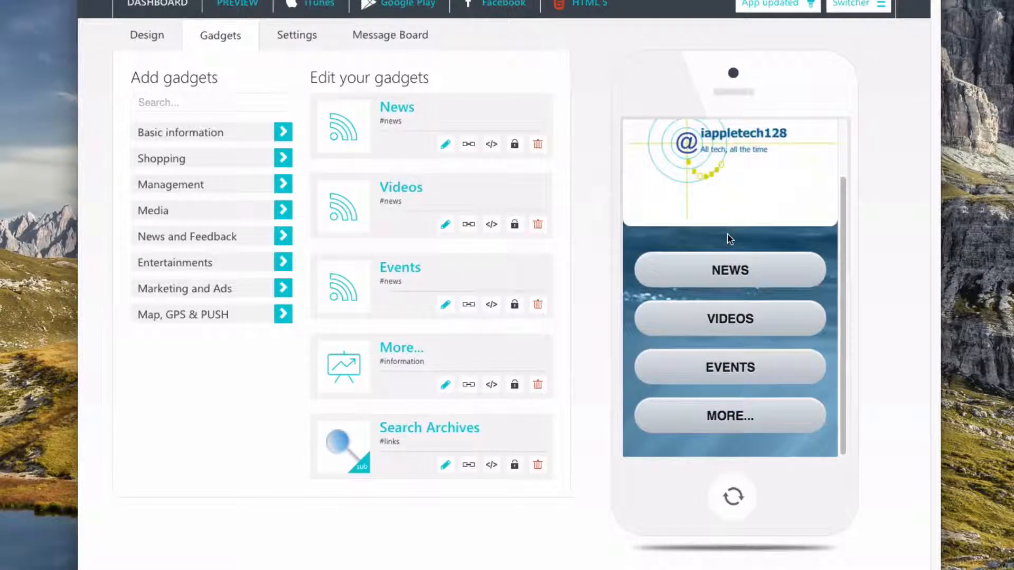
{"action": "left_click", "coordinate": [729, 368]}
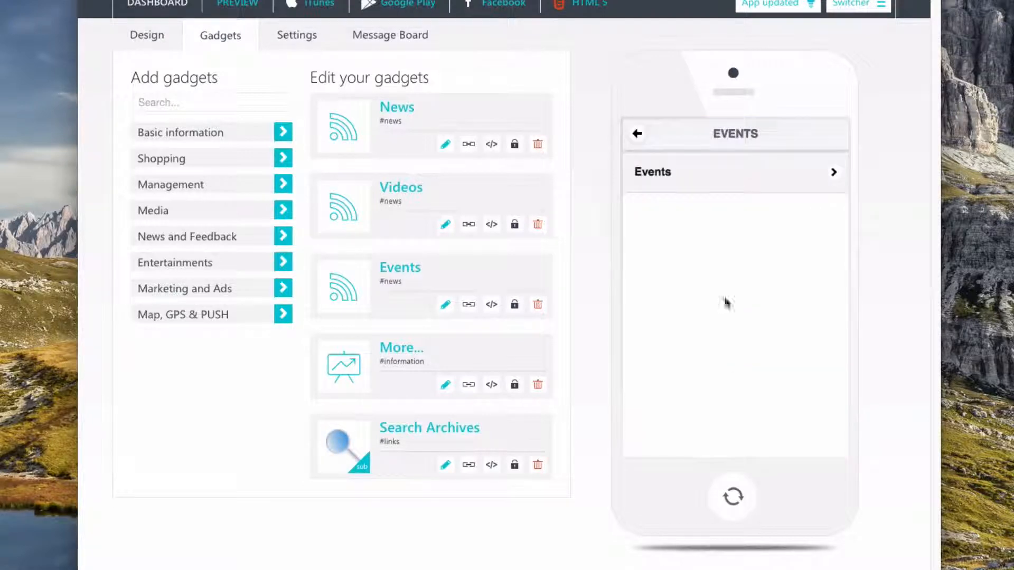
{"action": "left_click", "coordinate": [734, 172]}
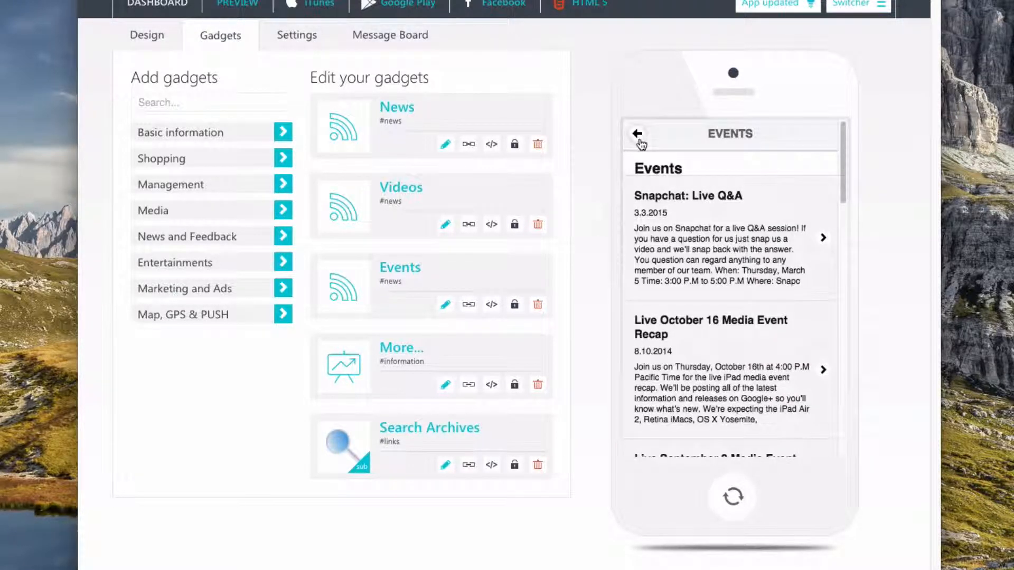
{"action": "left_click", "coordinate": [638, 133]}
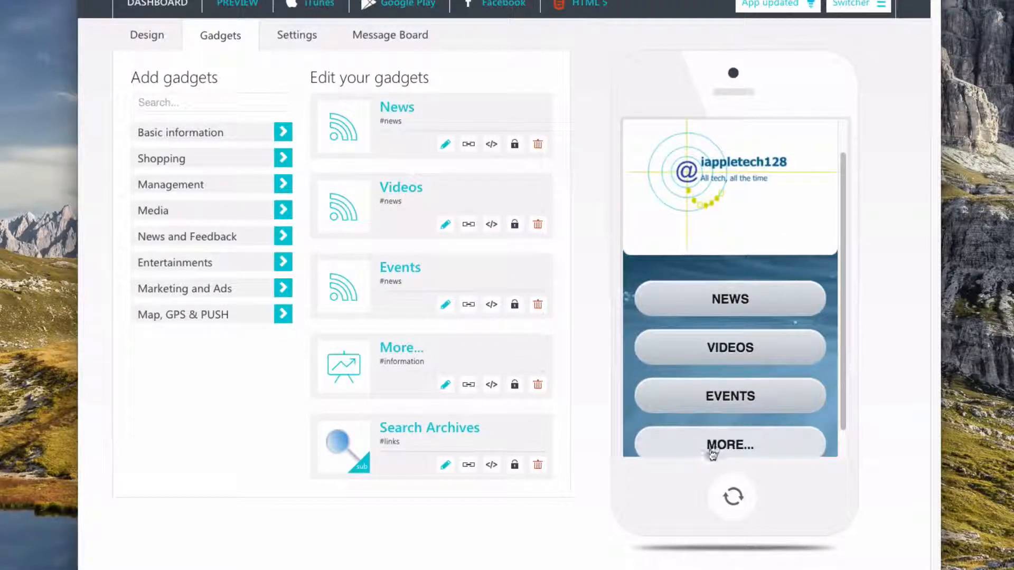
{"action": "left_click", "coordinate": [729, 444]}
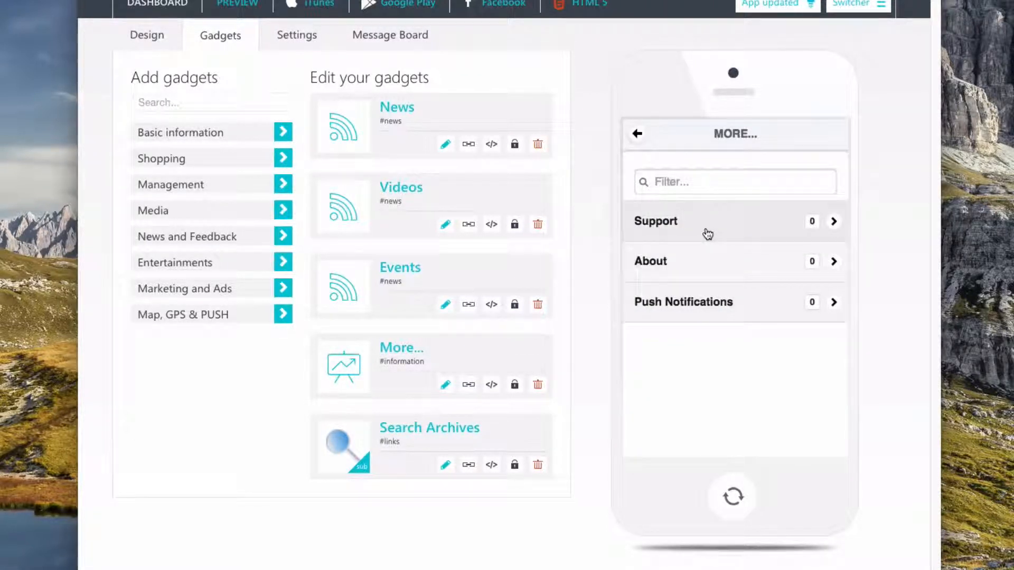
{"action": "mouse_move", "coordinate": [668, 297]}
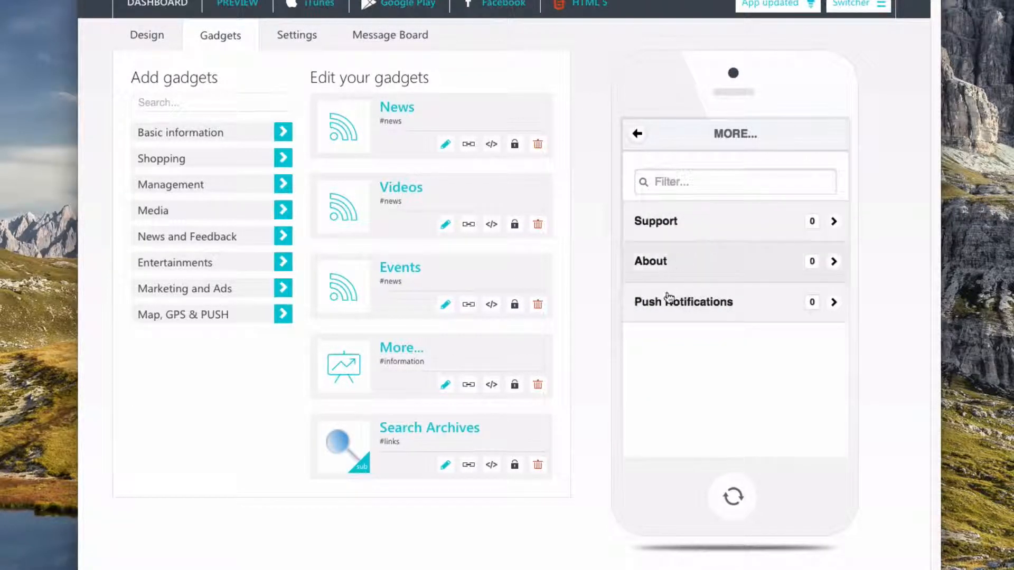
{"action": "mouse_move", "coordinate": [678, 317]}
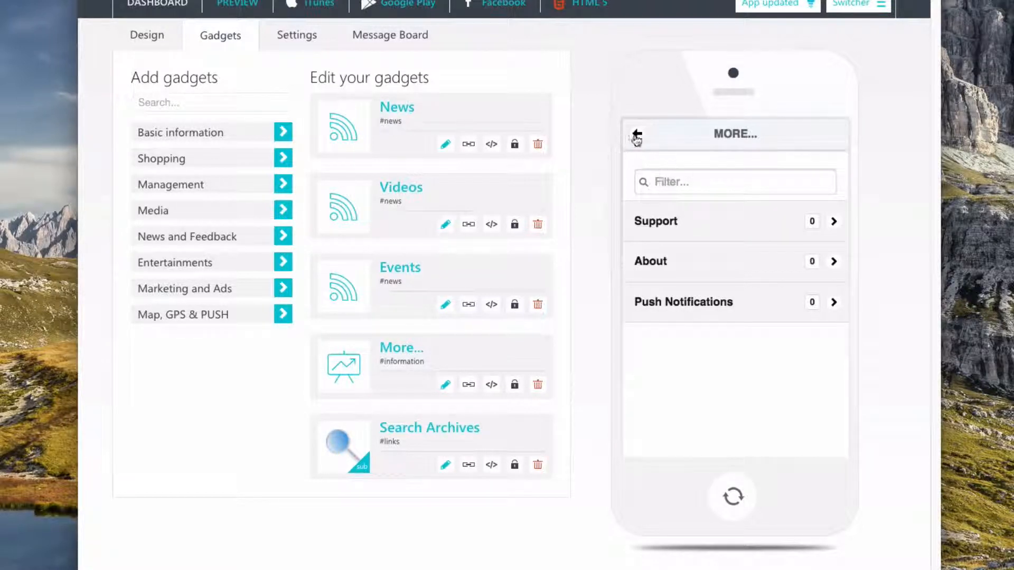
{"action": "left_click", "coordinate": [635, 134]}
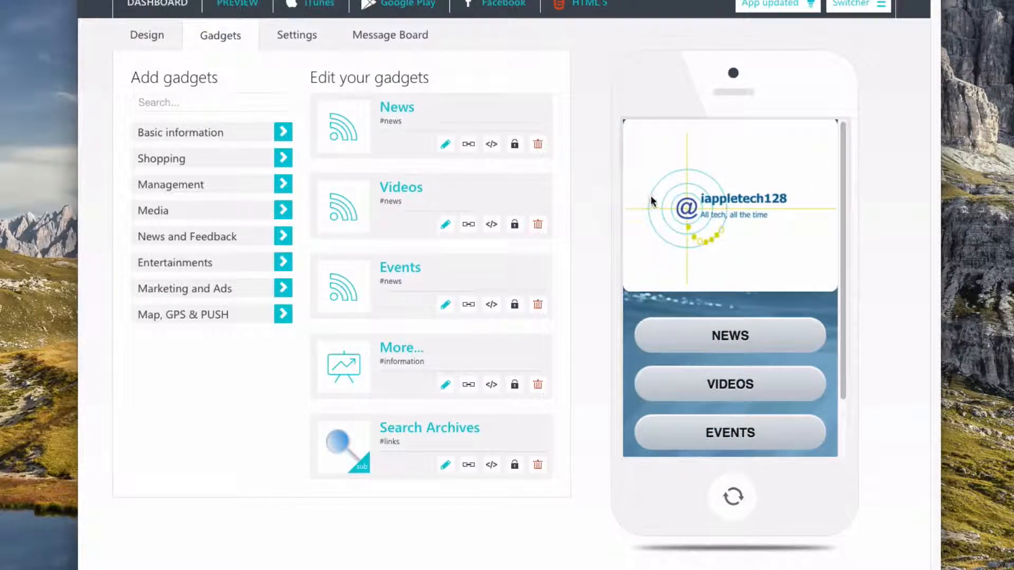
{"action": "mouse_move", "coordinate": [818, 26]}
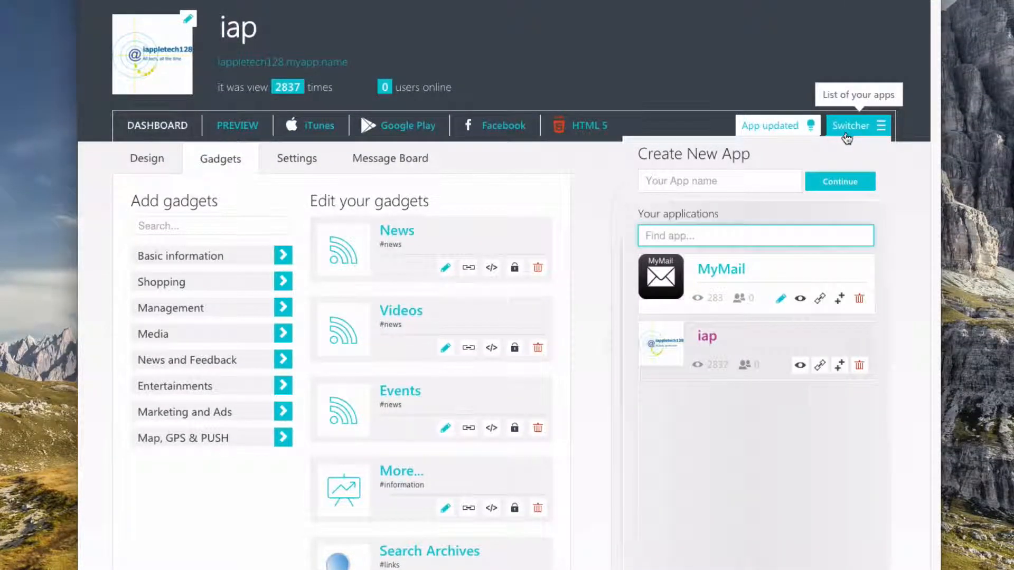
Create a new app named 'Test' and continue
{"action": "left_click", "coordinate": [718, 181]}
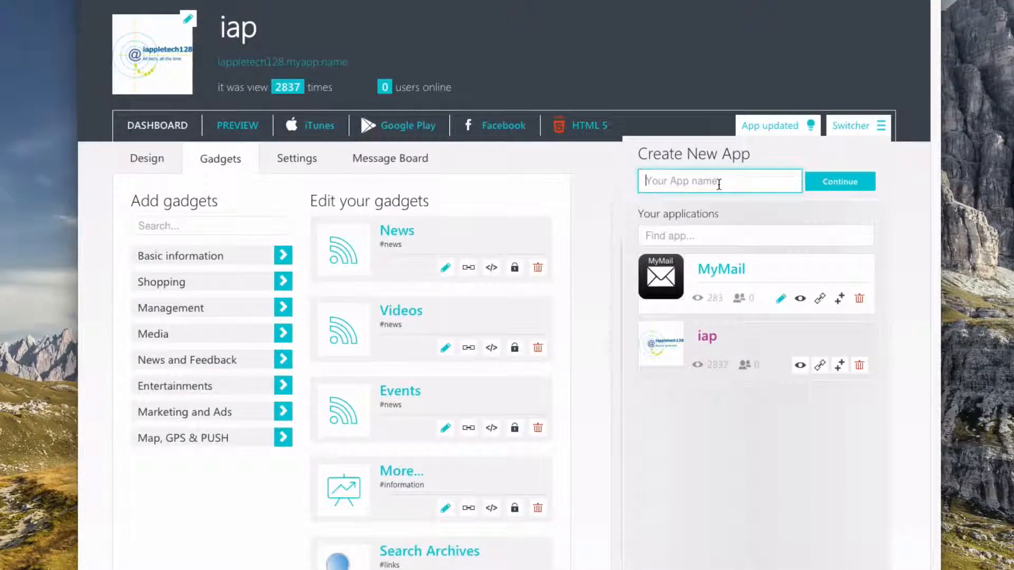
{"action": "type", "text": "Test"}
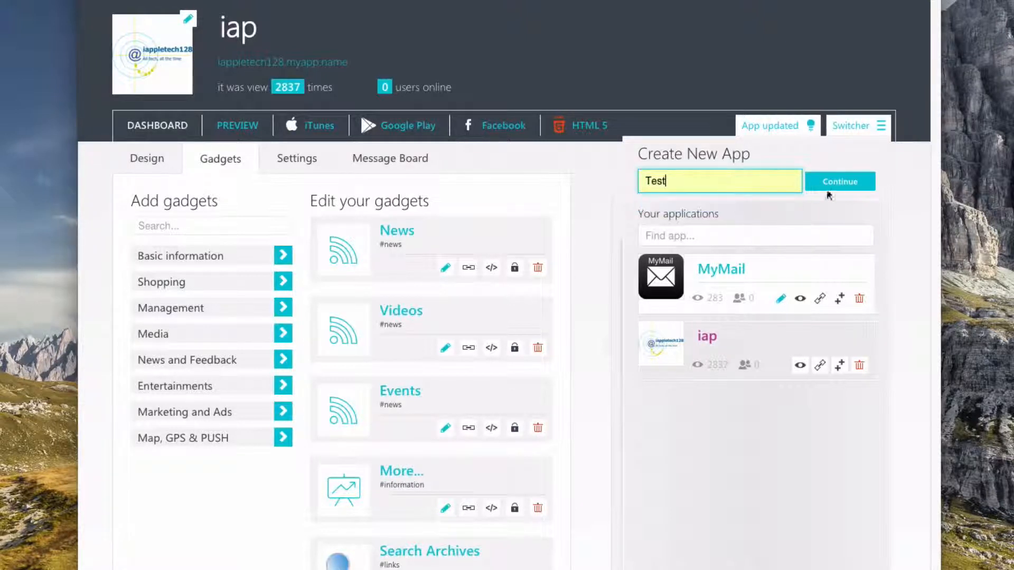
{"action": "left_click", "coordinate": [839, 181]}
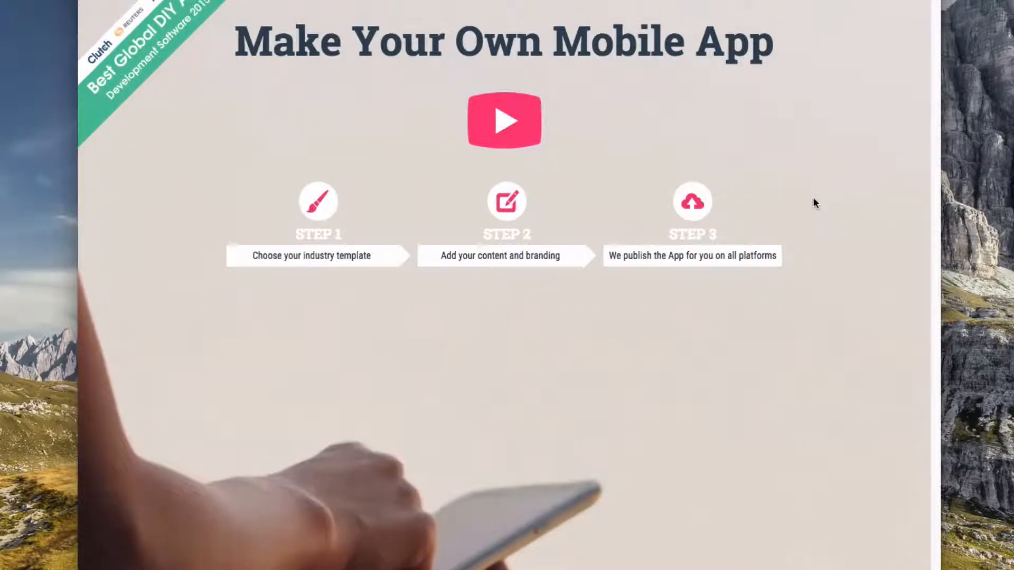
Scroll the industry templates to the App for Radio Stations template
{"action": "scroll", "scroll_direction": "down", "scroll_amount": 3}
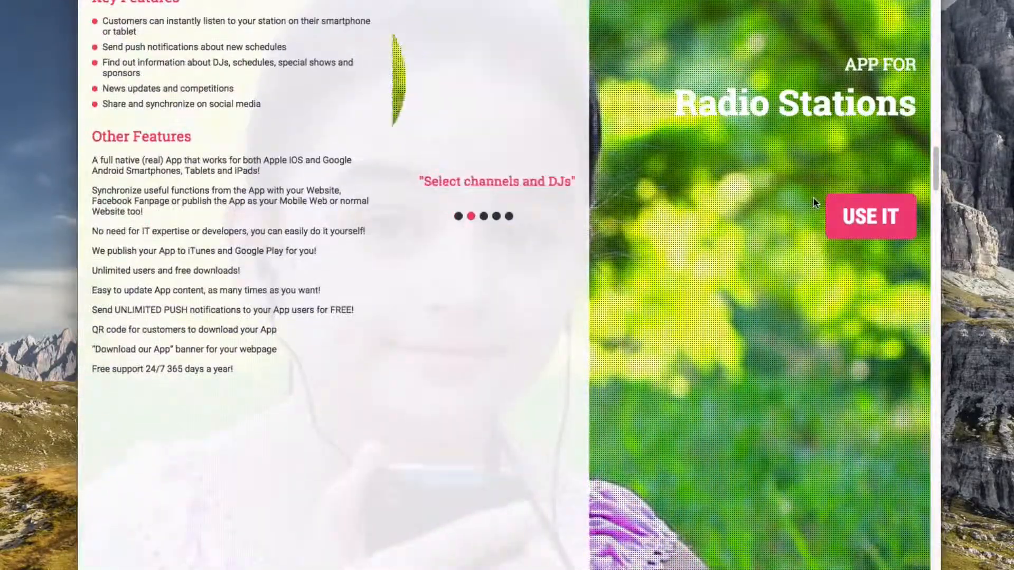
{"action": "left_click", "coordinate": [870, 216]}
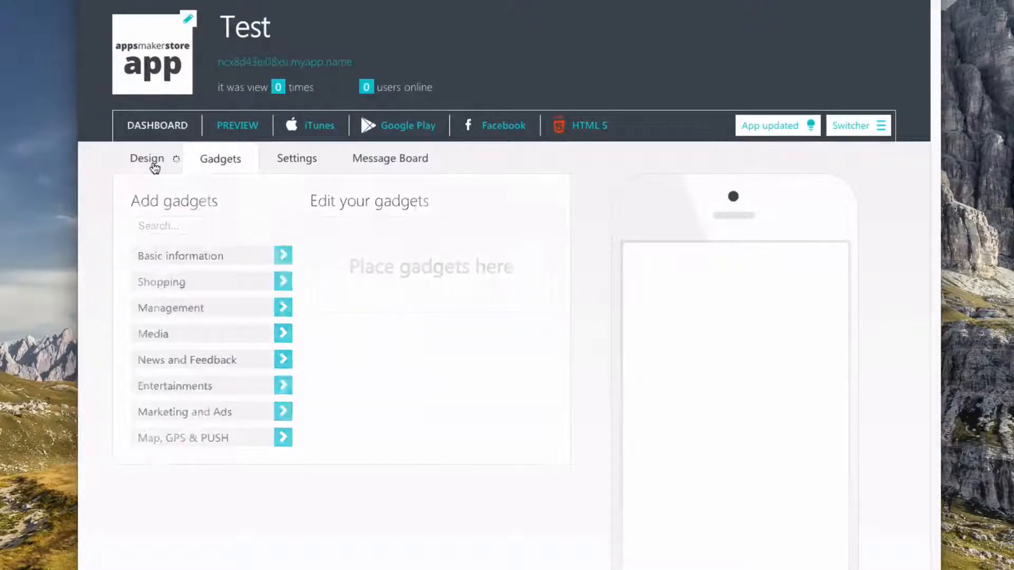
Try New York and Monte Carlo layout styles, then apply London
{"action": "left_click", "coordinate": [147, 158]}
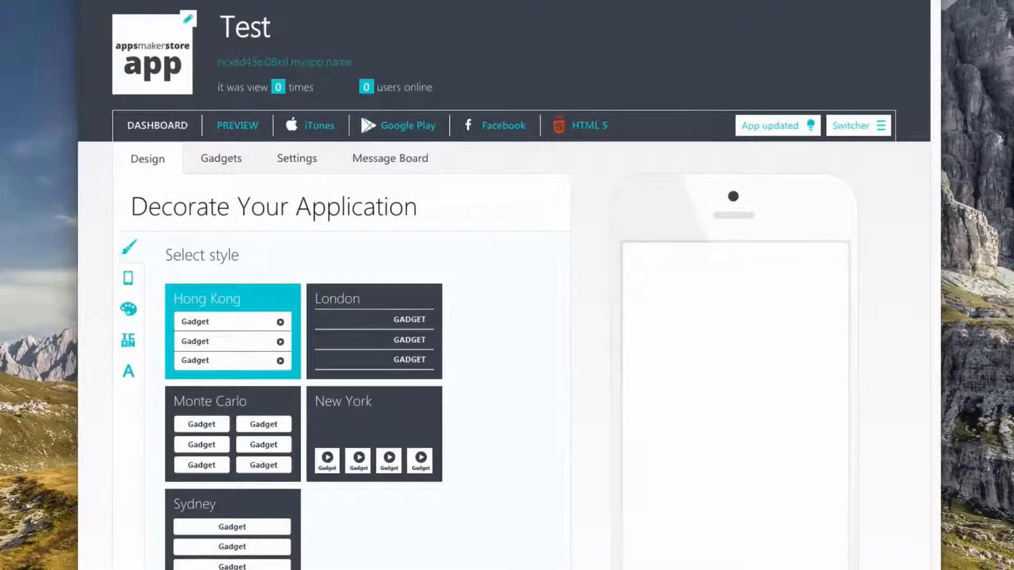
{"action": "mouse_move", "coordinate": [285, 63]}
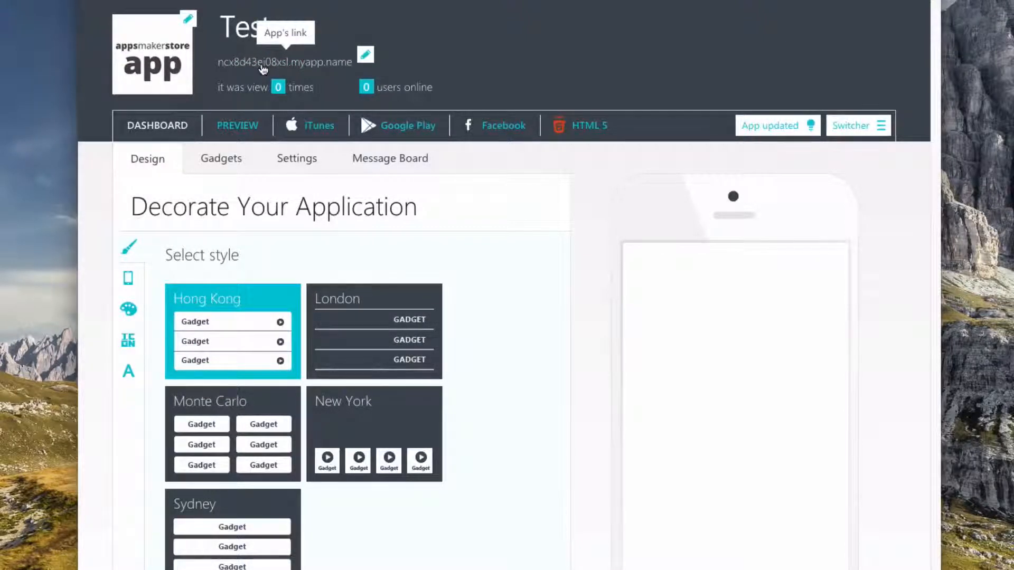
{"action": "mouse_move", "coordinate": [129, 248]}
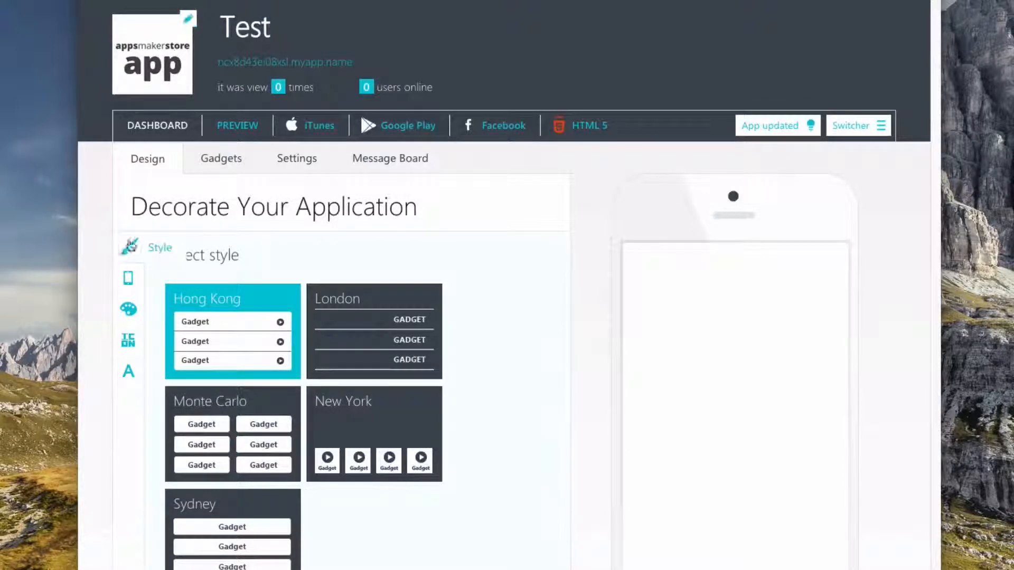
{"action": "scroll", "scroll_direction": "down", "scroll_amount": 3}
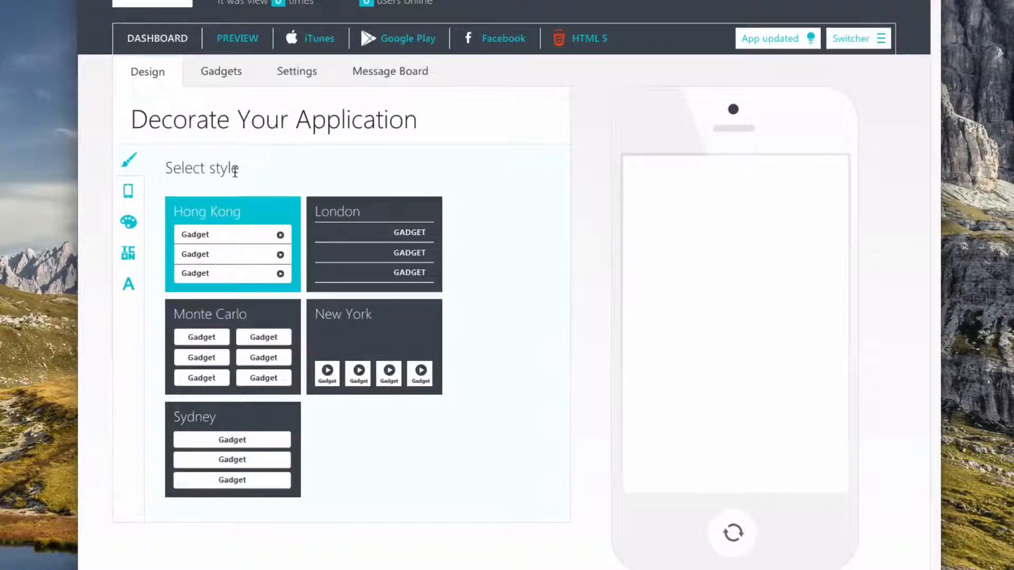
{"action": "left_click", "coordinate": [374, 345]}
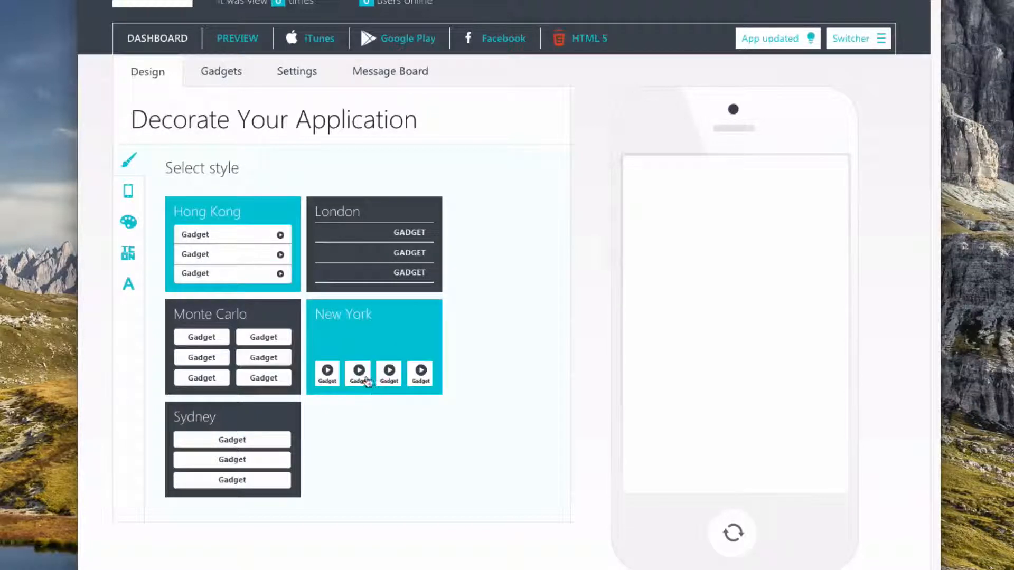
{"action": "left_click", "coordinate": [233, 336]}
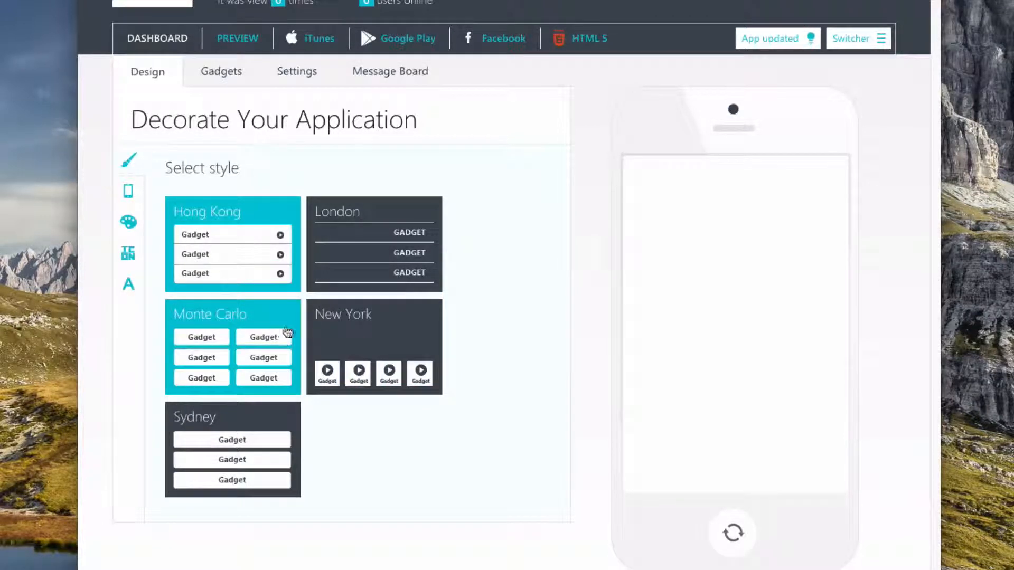
{"action": "left_click", "coordinate": [231, 446]}
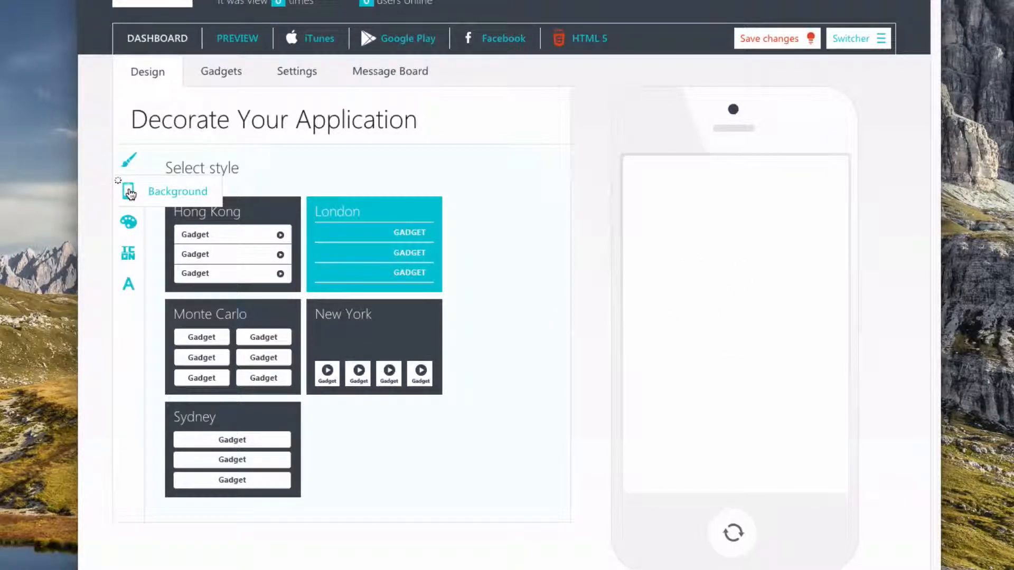
Set the app background to the donuts photo from F&B pictures
{"action": "left_click", "coordinate": [178, 191]}
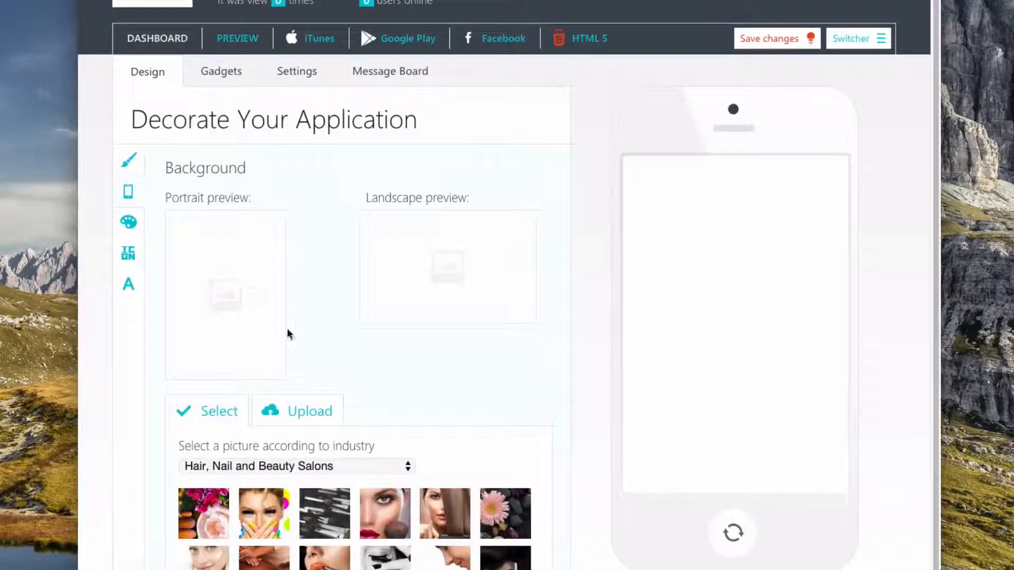
{"action": "left_click", "coordinate": [294, 466]}
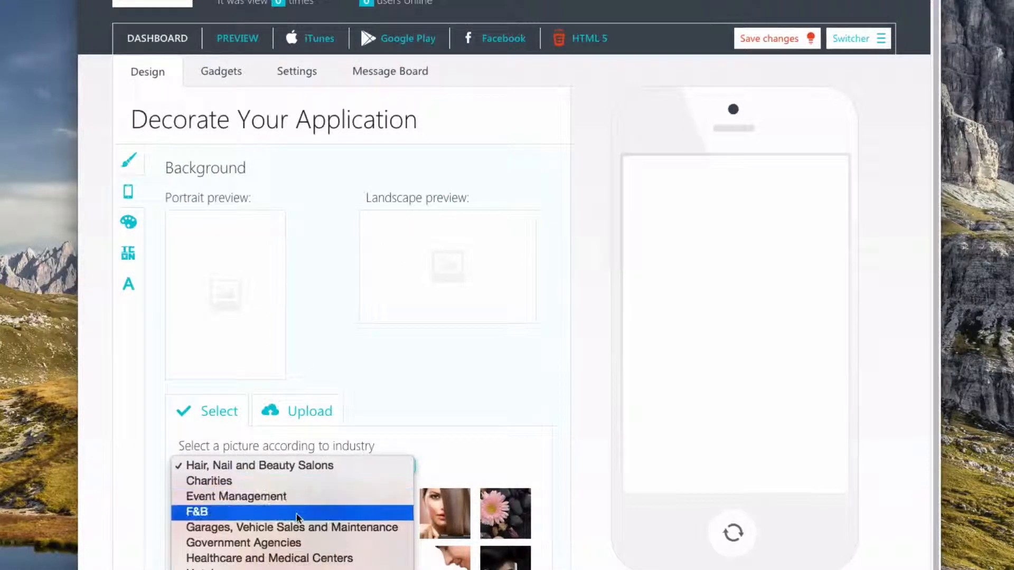
{"action": "left_click", "coordinate": [196, 512]}
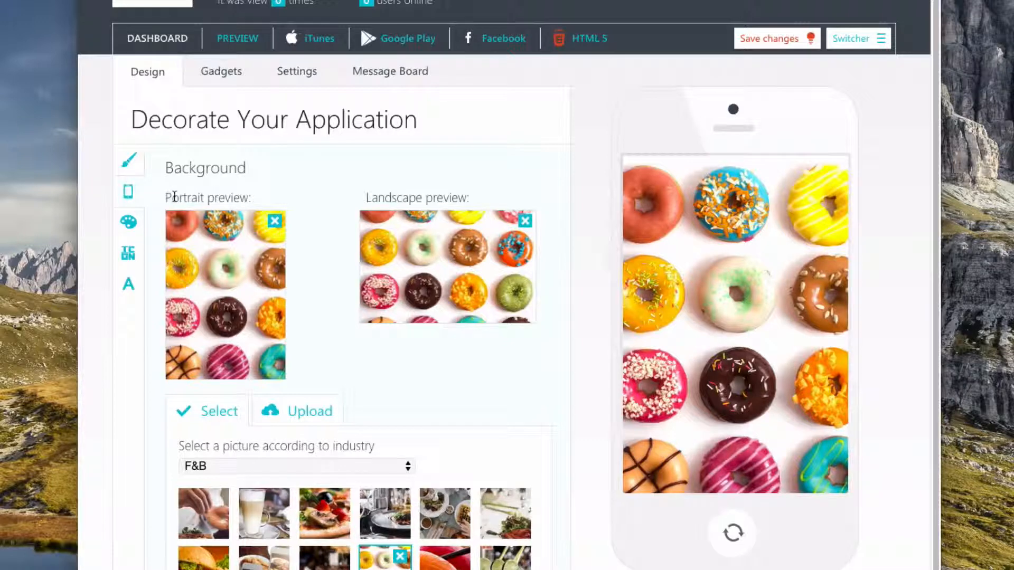
{"action": "left_click", "coordinate": [128, 222]}
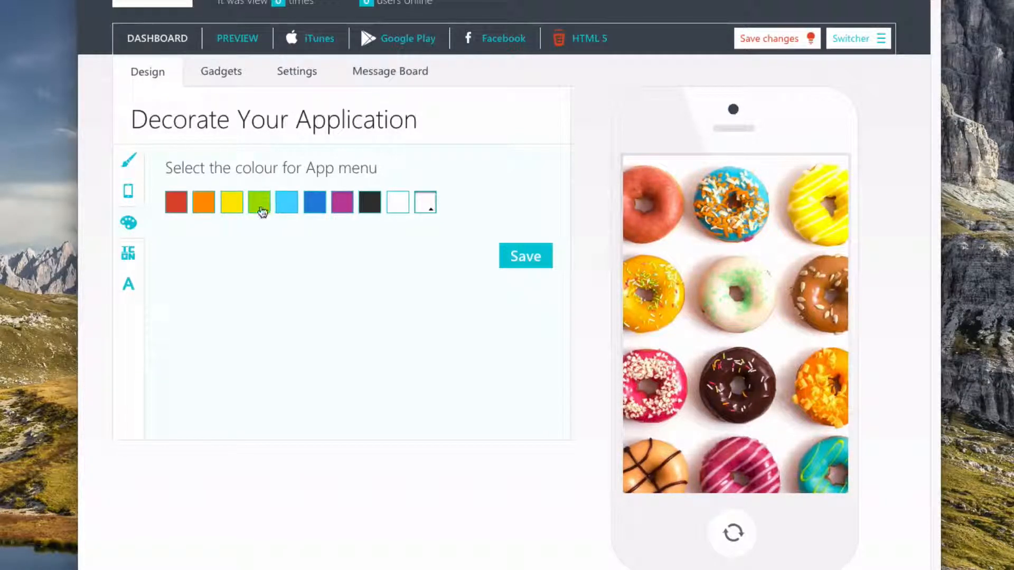
Pick green for the app menu, confirm the unsaved-changes prompt, and save
{"action": "left_click", "coordinate": [259, 202]}
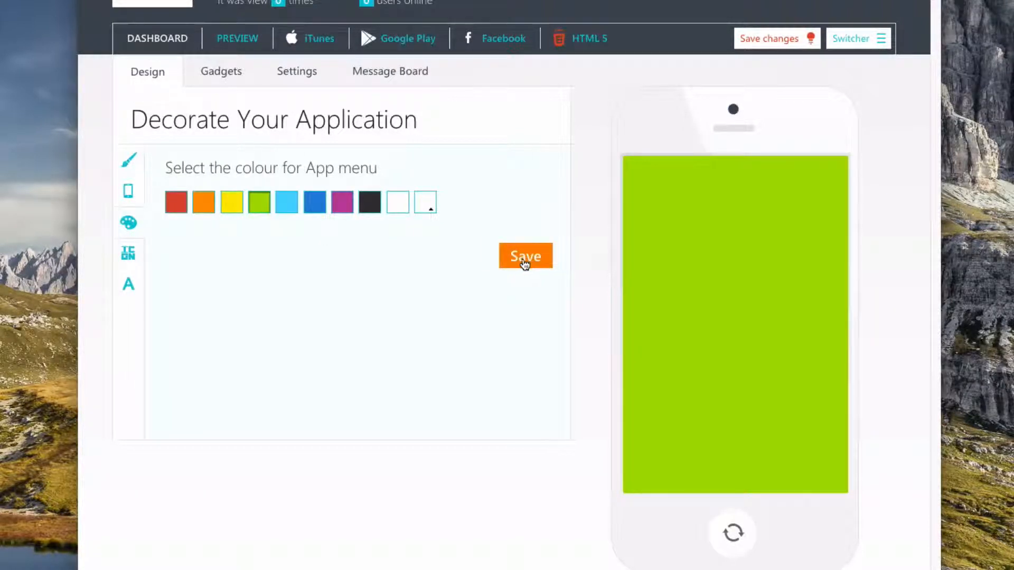
{"action": "mouse_move", "coordinate": [449, 260]}
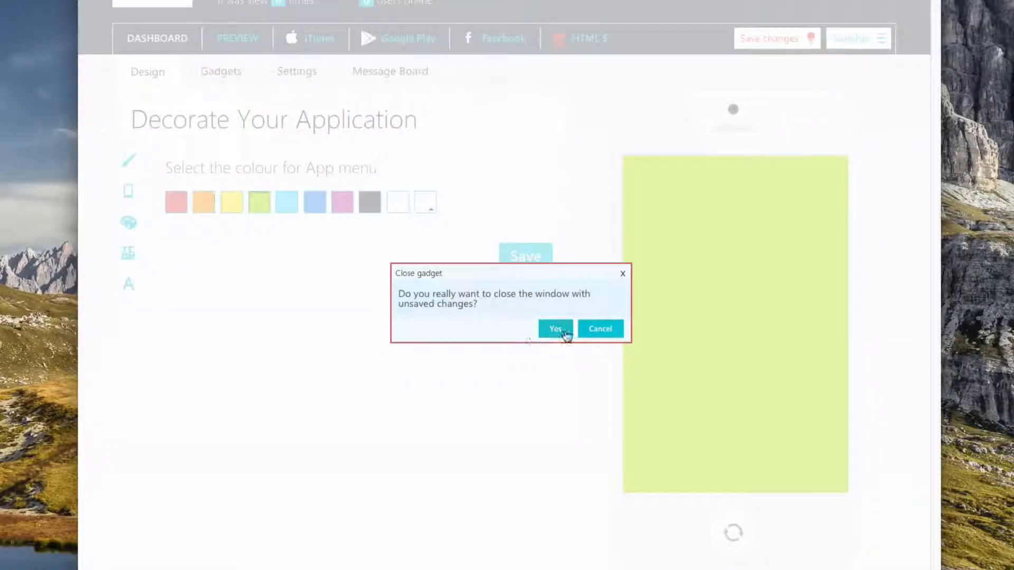
{"action": "left_click", "coordinate": [555, 328]}
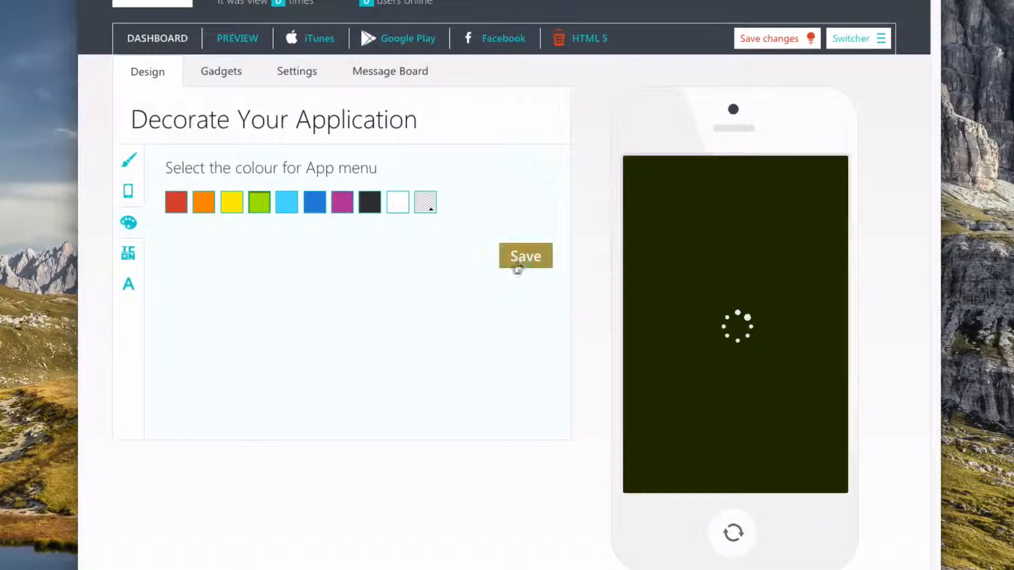
{"action": "left_click", "coordinate": [525, 255]}
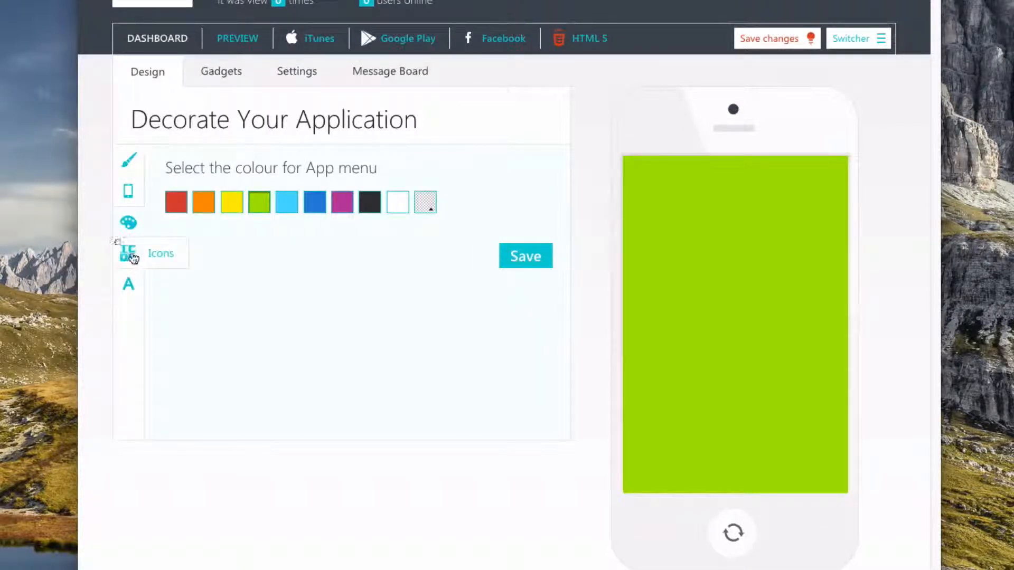
Set the gadget icon colour to red
{"action": "left_click", "coordinate": [128, 253]}
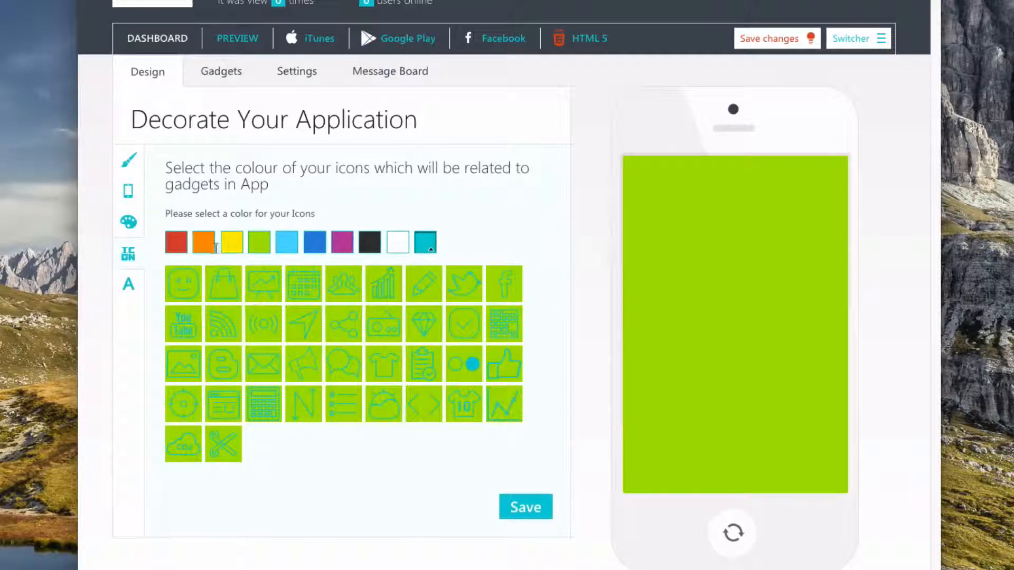
{"action": "left_click", "coordinate": [203, 242]}
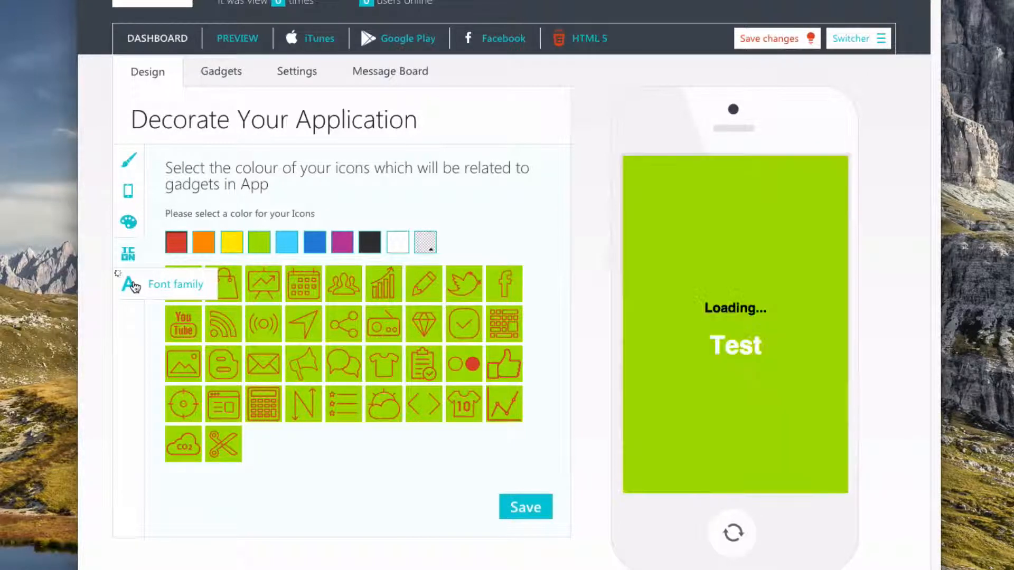
{"action": "left_click", "coordinate": [128, 285]}
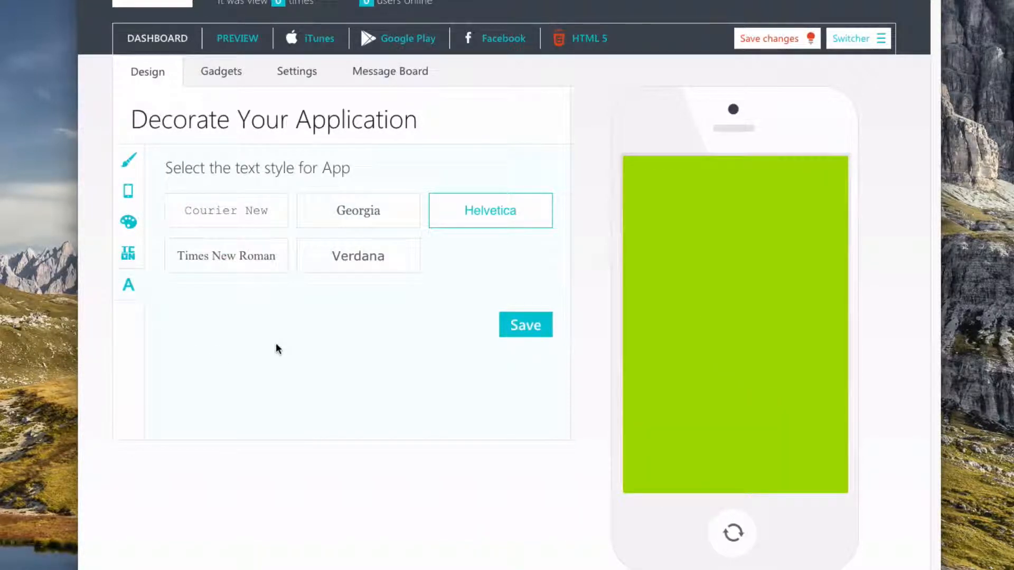
{"action": "mouse_move", "coordinate": [488, 243]}
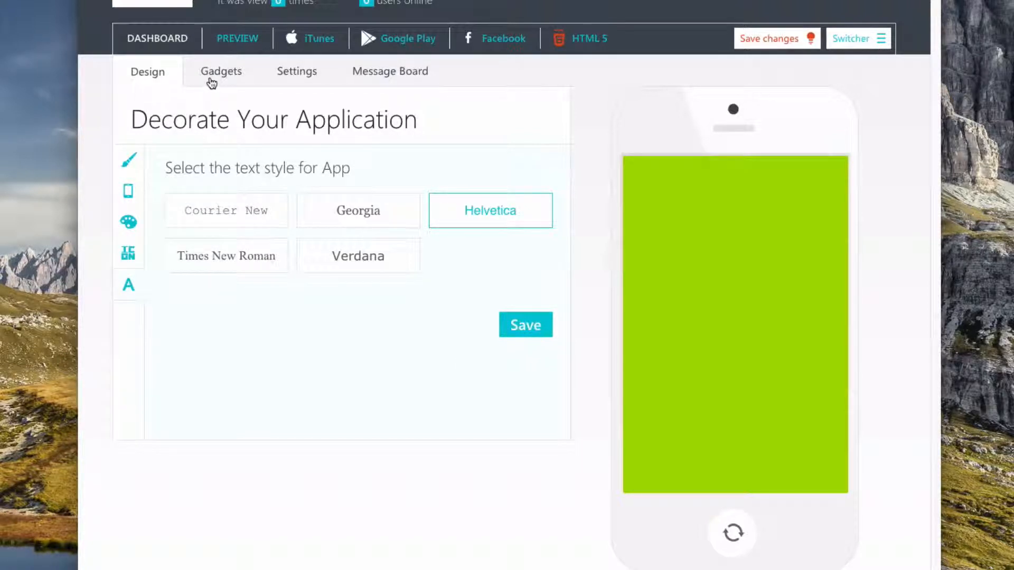
Return to the Gadgets tab to see the Basic information gadgets
{"action": "left_click", "coordinate": [221, 71]}
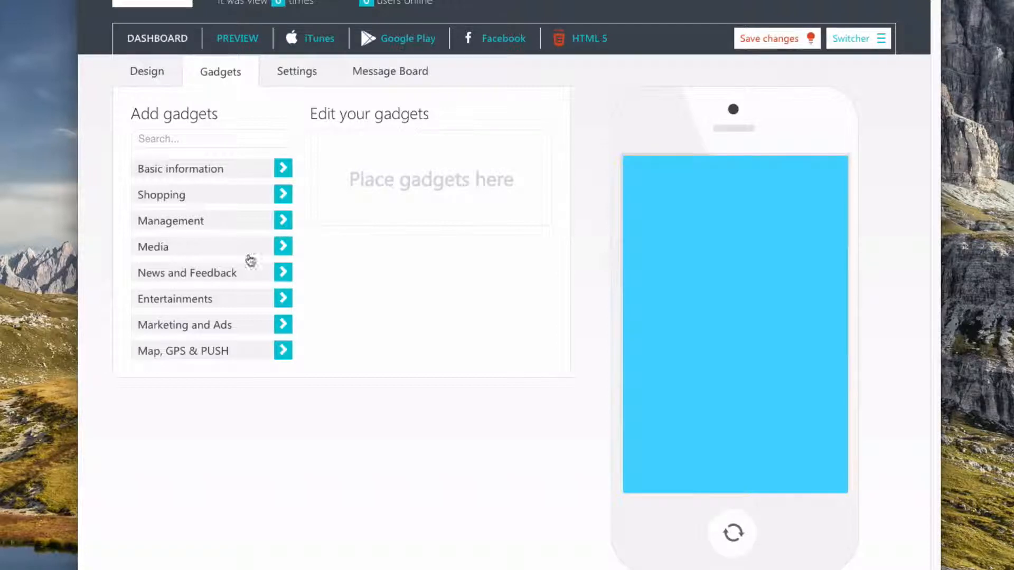
{"action": "mouse_move", "coordinate": [262, 218]}
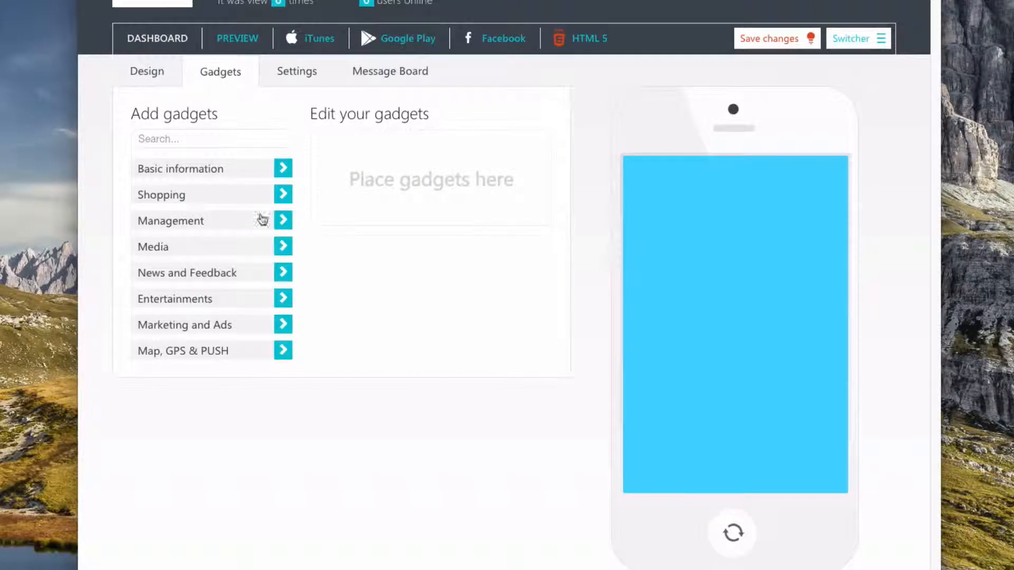
{"action": "mouse_move", "coordinate": [246, 172]}
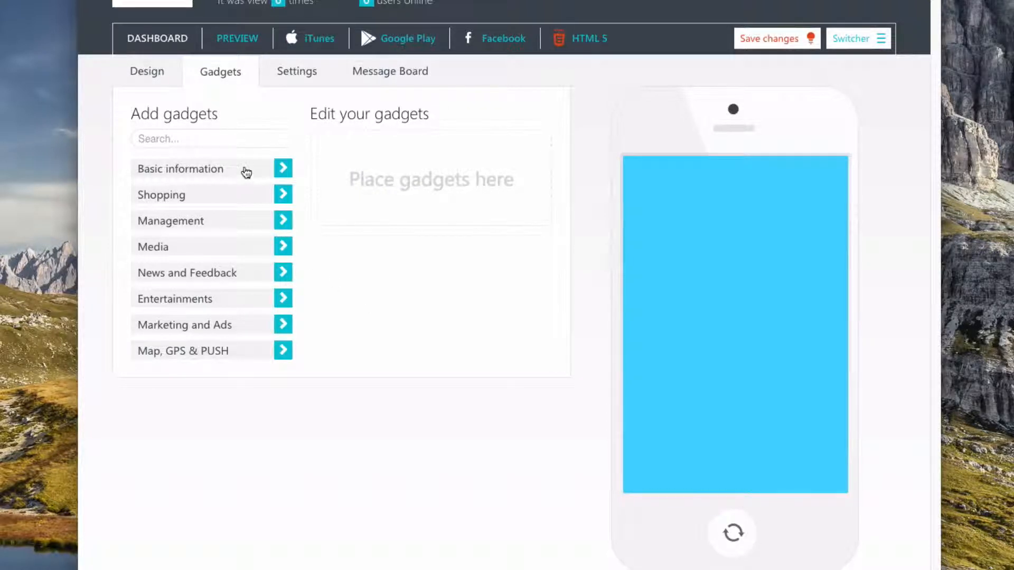
{"action": "mouse_move", "coordinate": [176, 196]}
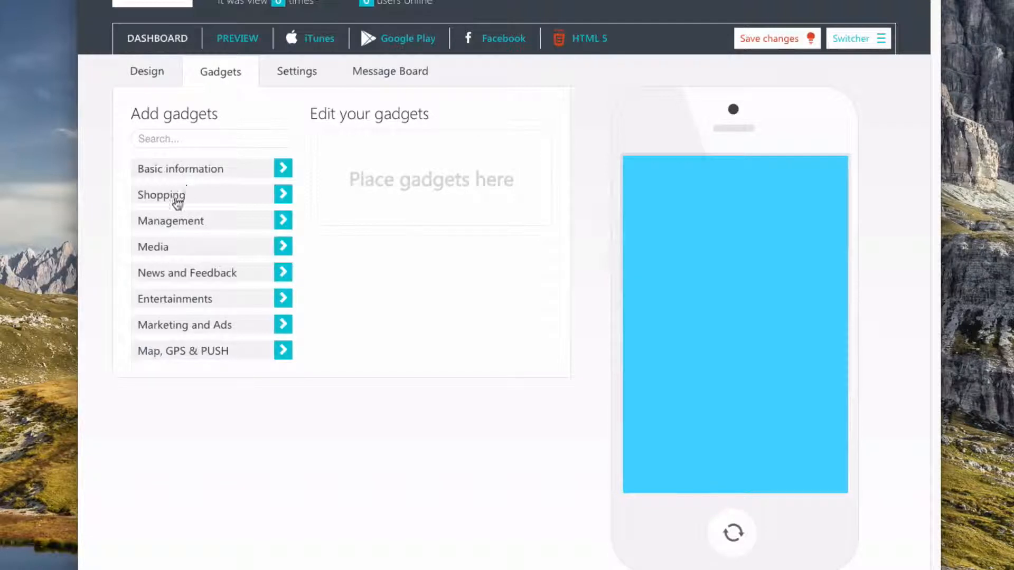
{"action": "mouse_move", "coordinate": [214, 302]}
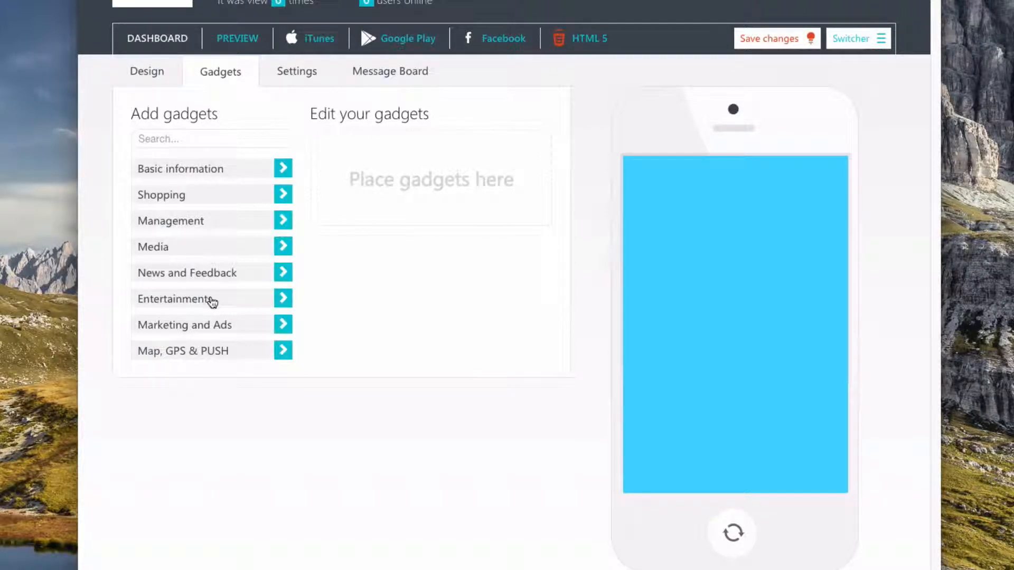
{"action": "mouse_move", "coordinate": [236, 337]}
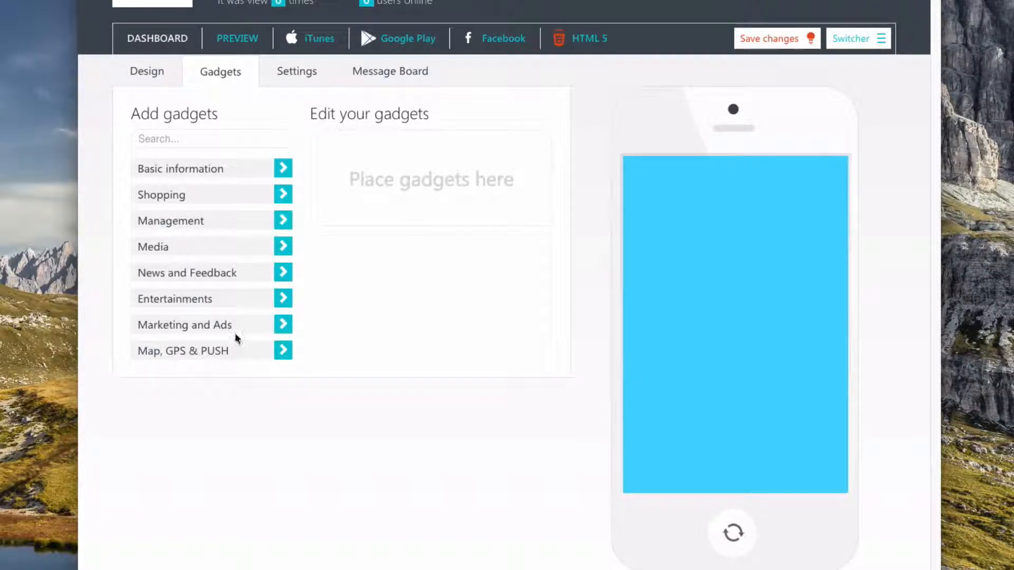
{"action": "mouse_move", "coordinate": [268, 299]}
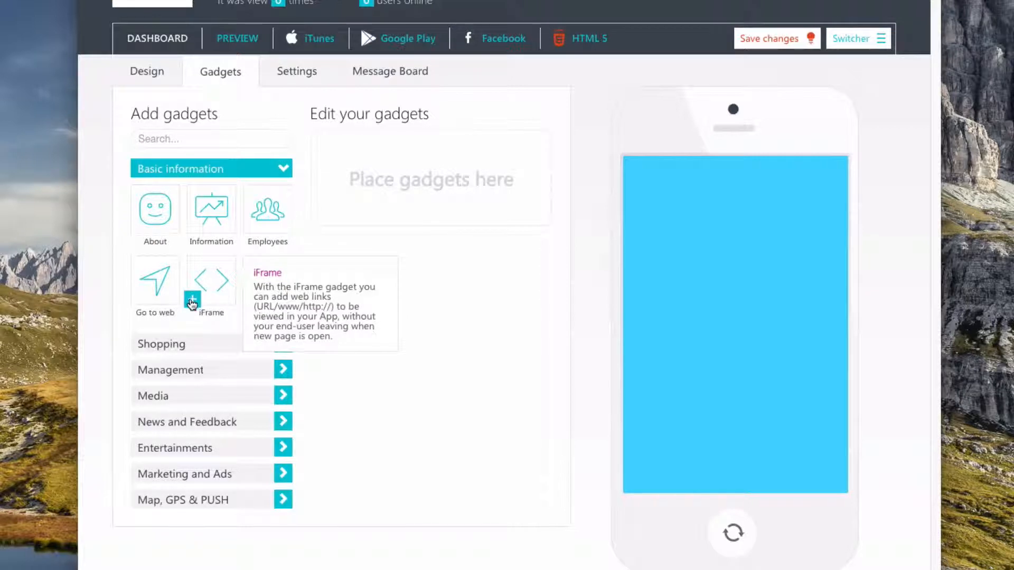
Add an iFrame gadget and title its external link 'Site'
{"action": "left_click", "coordinate": [192, 299]}
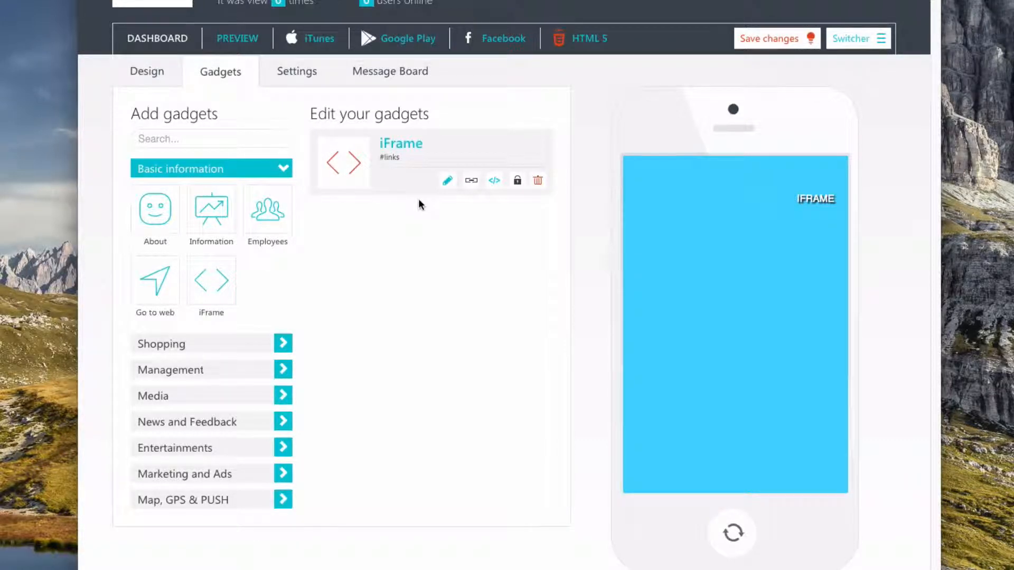
{"action": "left_click", "coordinate": [472, 181]}
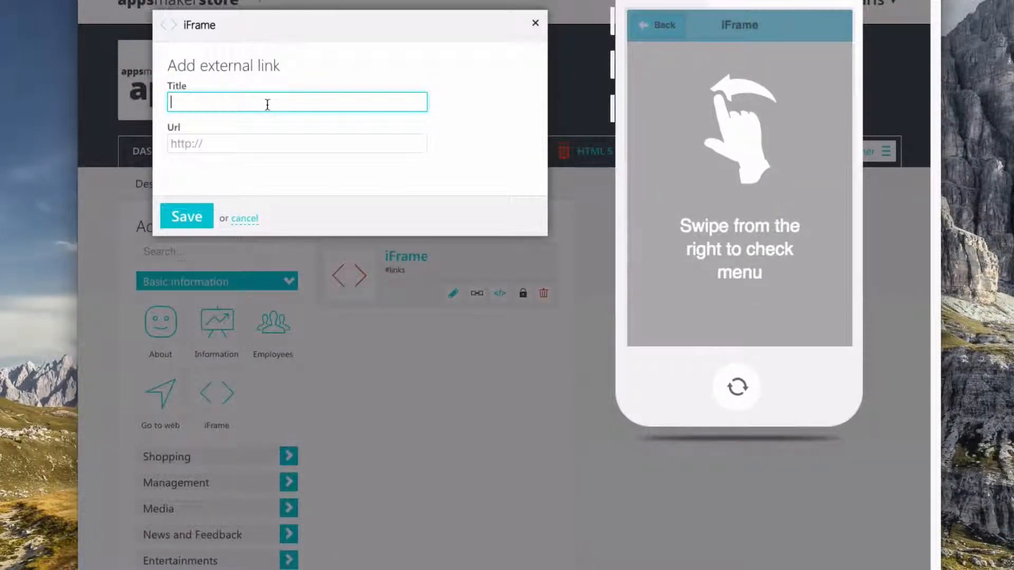
{"action": "type", "text": "Site"}
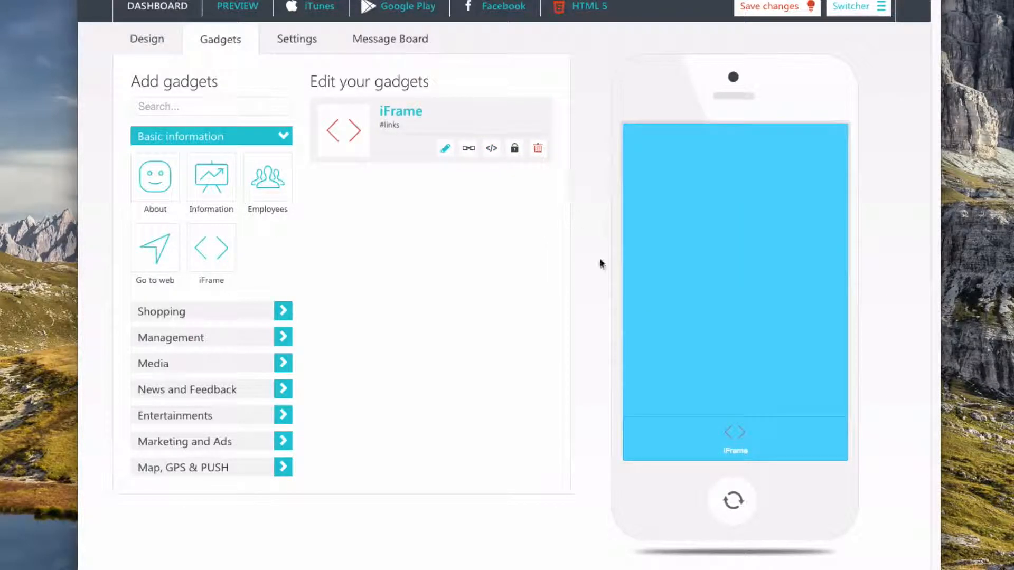
{"action": "mouse_move", "coordinate": [735, 435]}
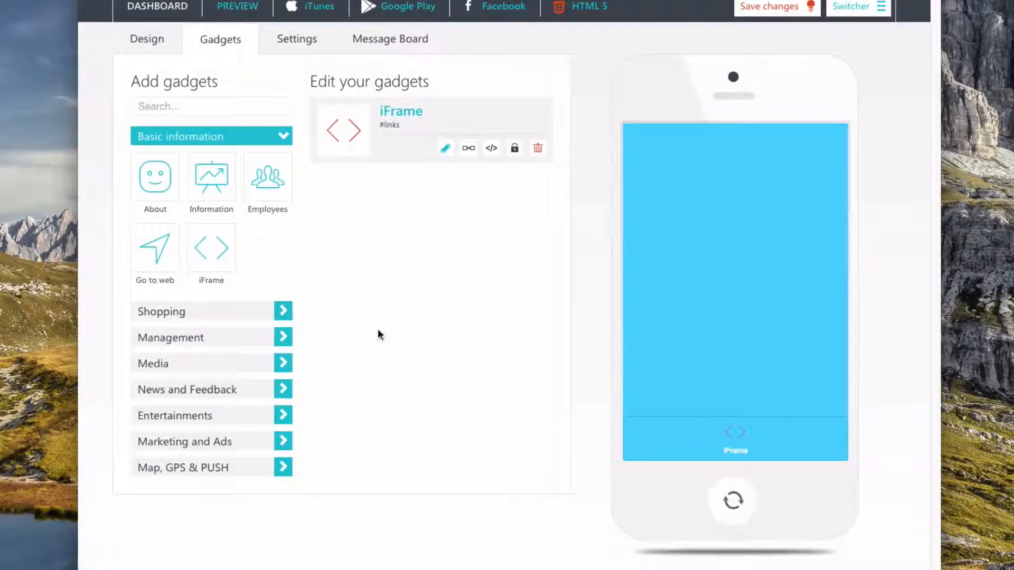
{"action": "mouse_move", "coordinate": [155, 247]}
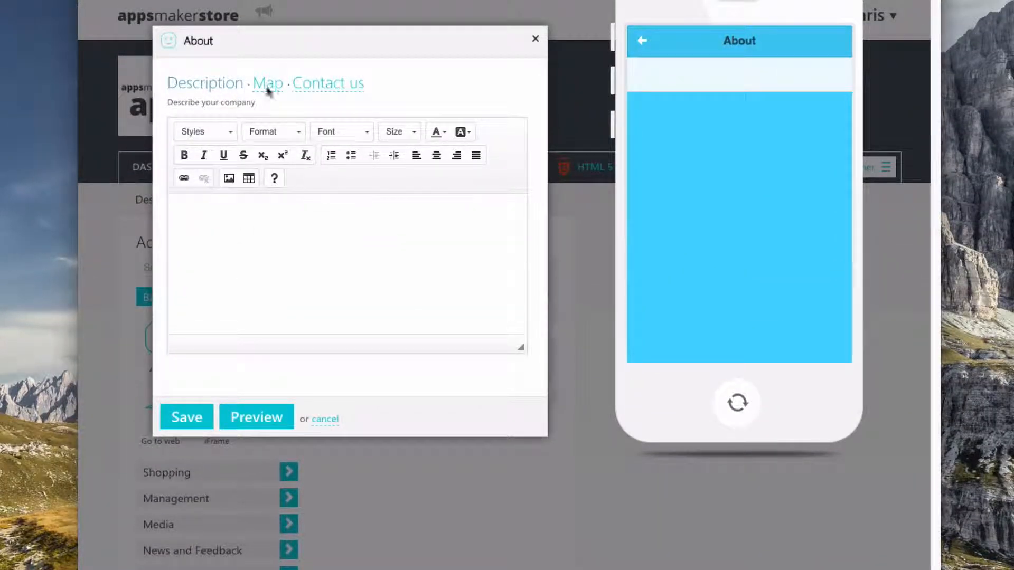
Save the About gadget, open About in the preview, and decline the call prompt
{"action": "left_click", "coordinate": [328, 83]}
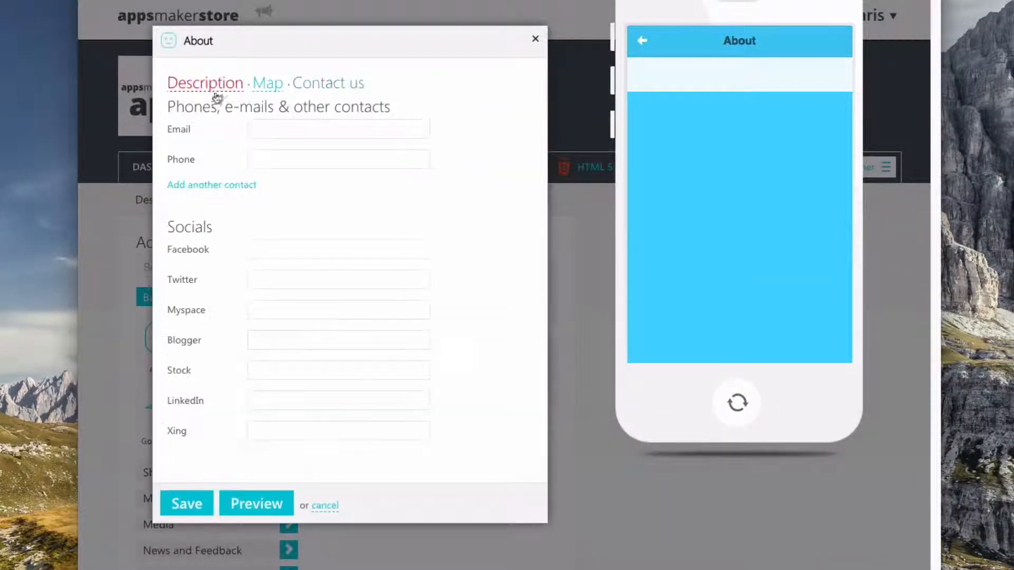
{"action": "left_click", "coordinate": [204, 83]}
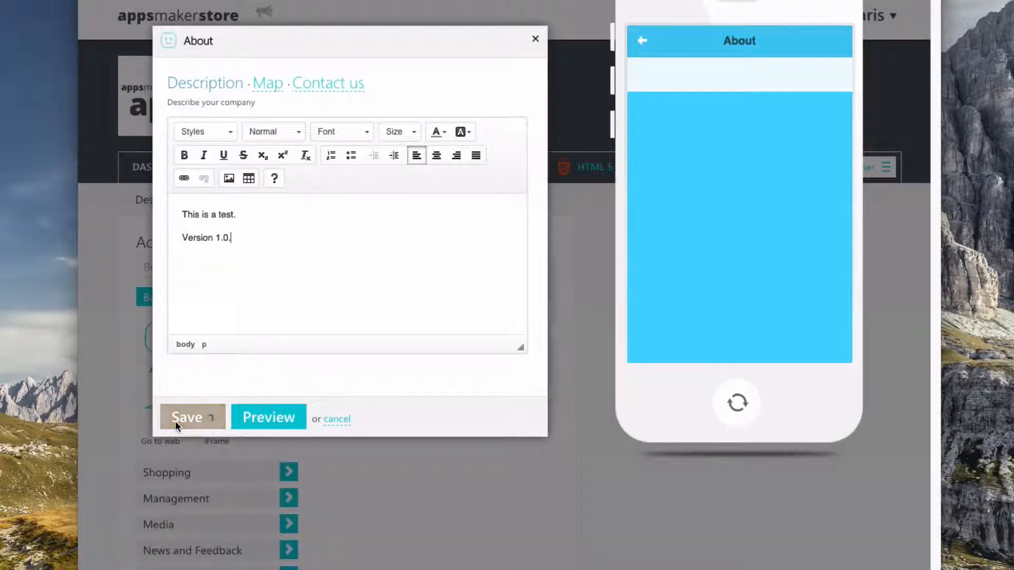
{"action": "left_click", "coordinate": [187, 418]}
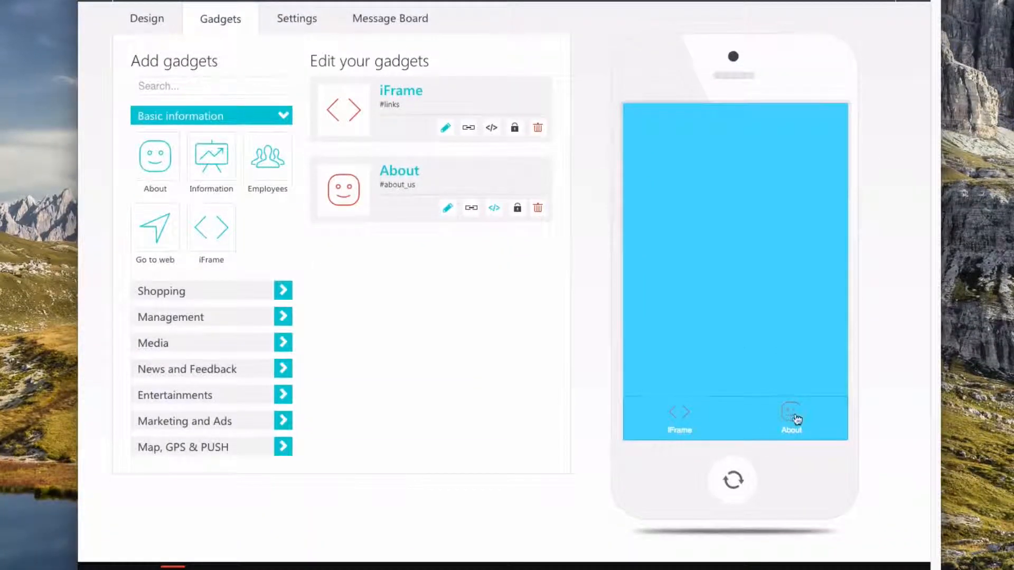
{"action": "left_click", "coordinate": [790, 417]}
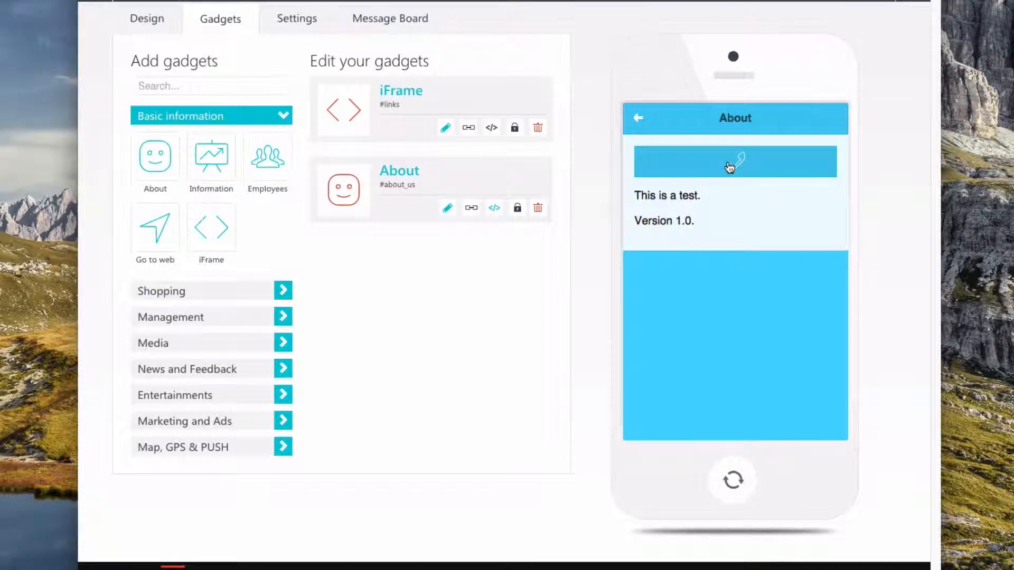
{"action": "left_click", "coordinate": [734, 161]}
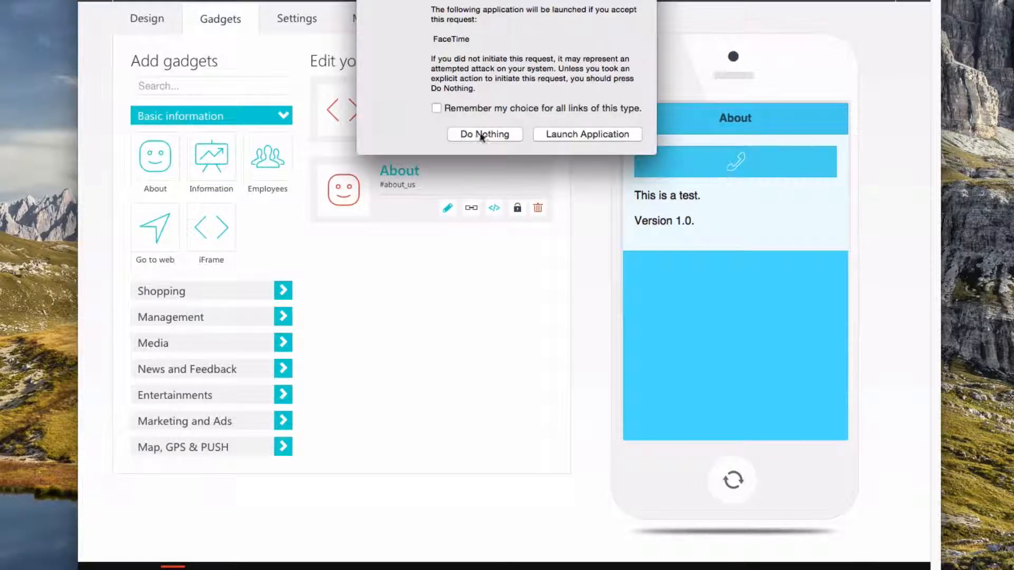
{"action": "left_click", "coordinate": [484, 135]}
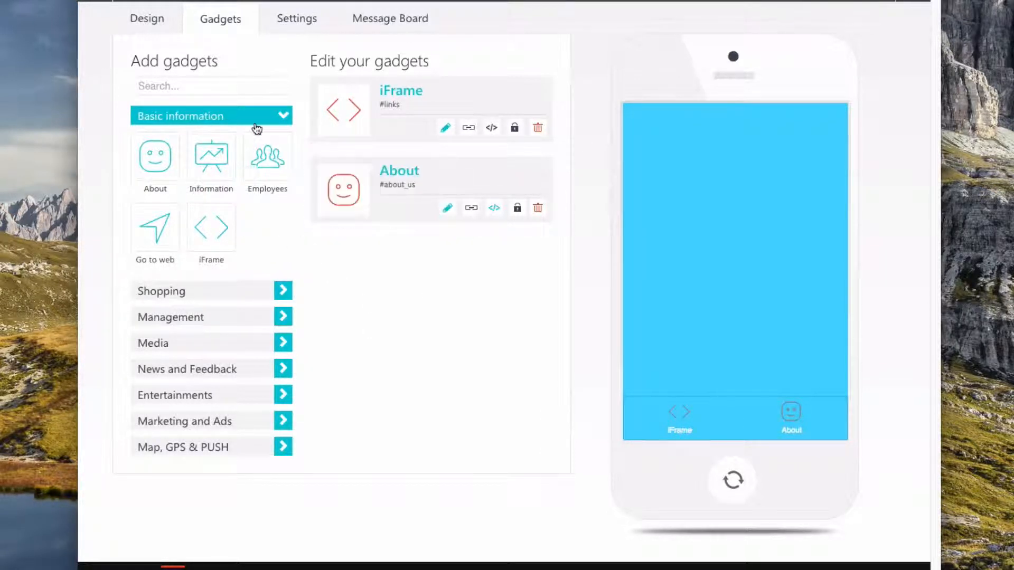
{"action": "left_click", "coordinate": [207, 291]}
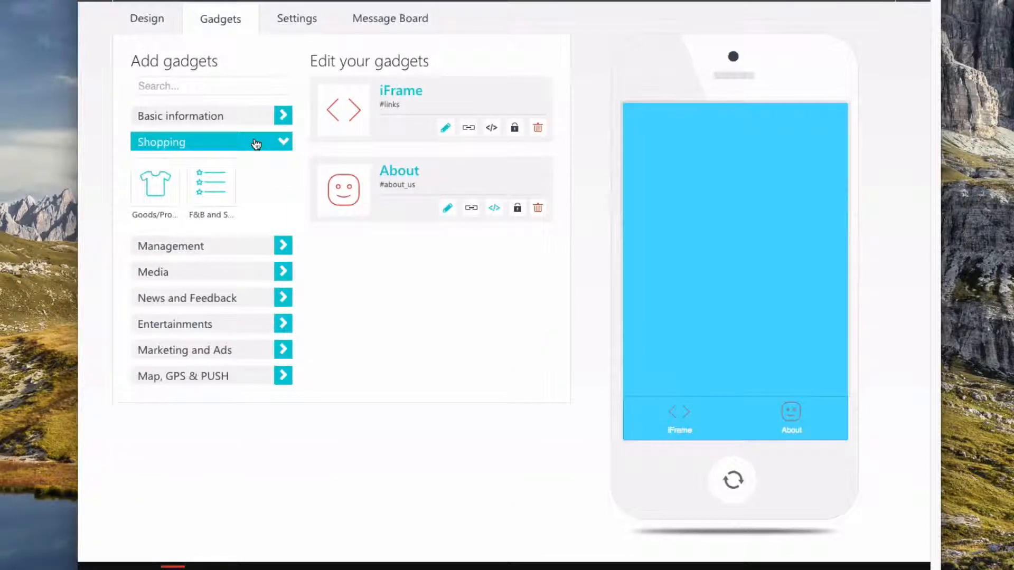
{"action": "left_click", "coordinate": [207, 141]}
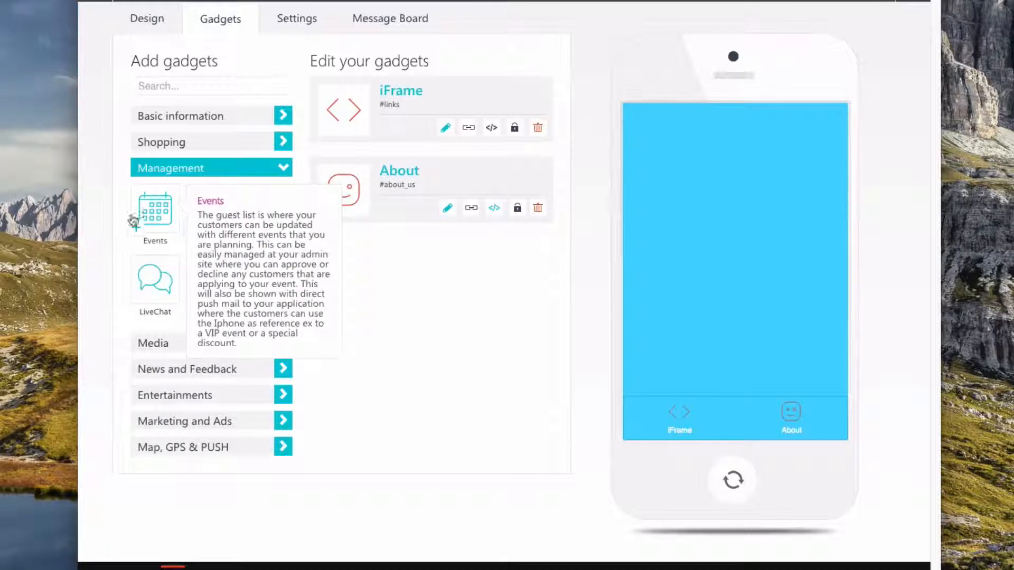
{"action": "mouse_move", "coordinate": [115, 280]}
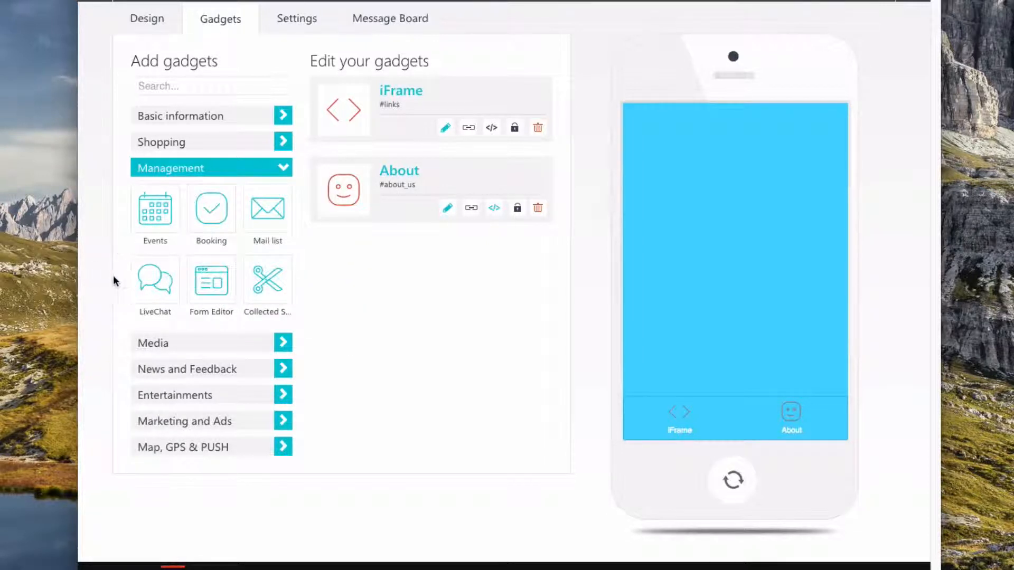
{"action": "mouse_move", "coordinate": [266, 213]}
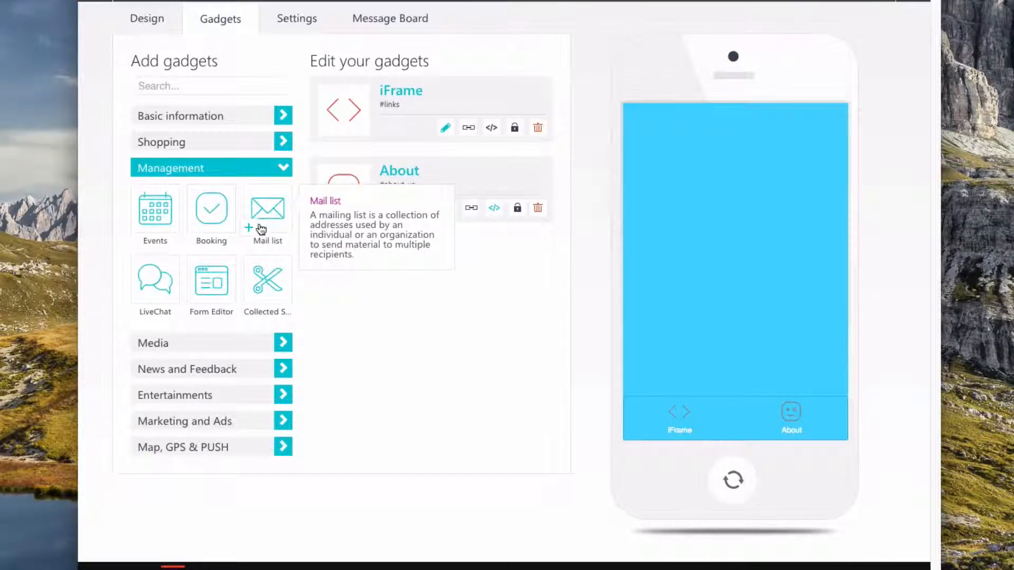
{"action": "mouse_move", "coordinate": [155, 213]}
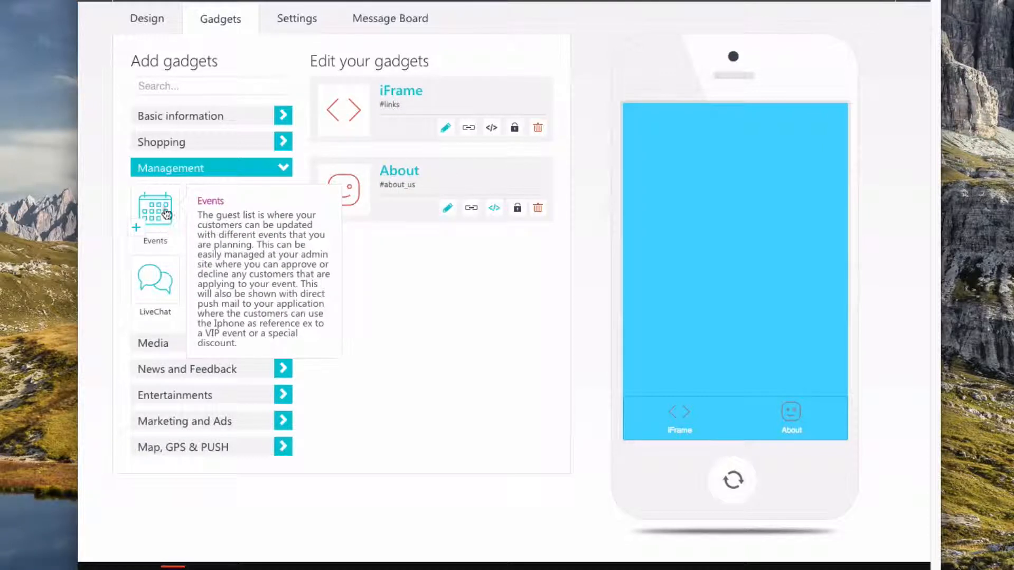
{"action": "left_click", "coordinate": [210, 193]}
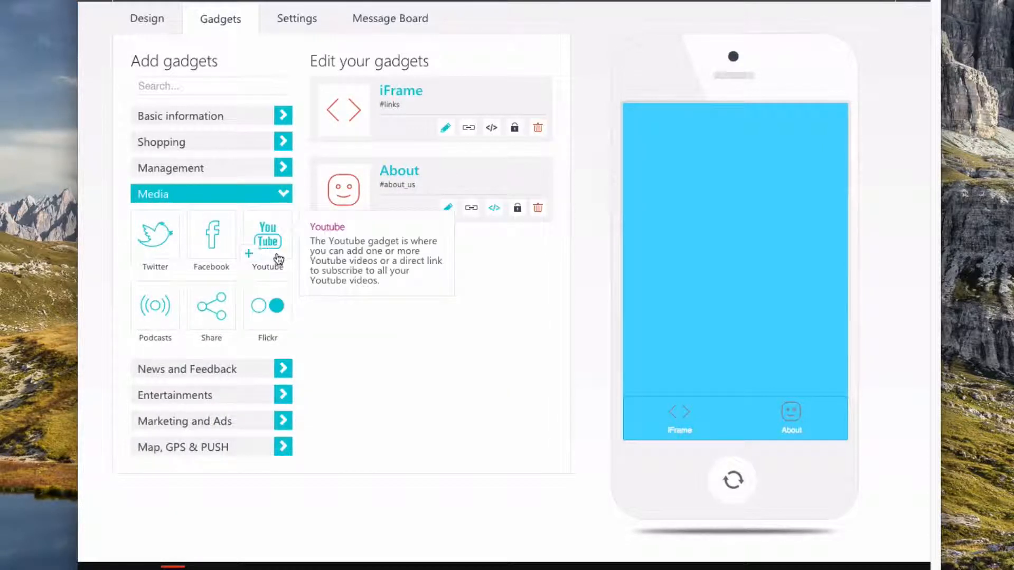
{"action": "mouse_move", "coordinate": [210, 306]}
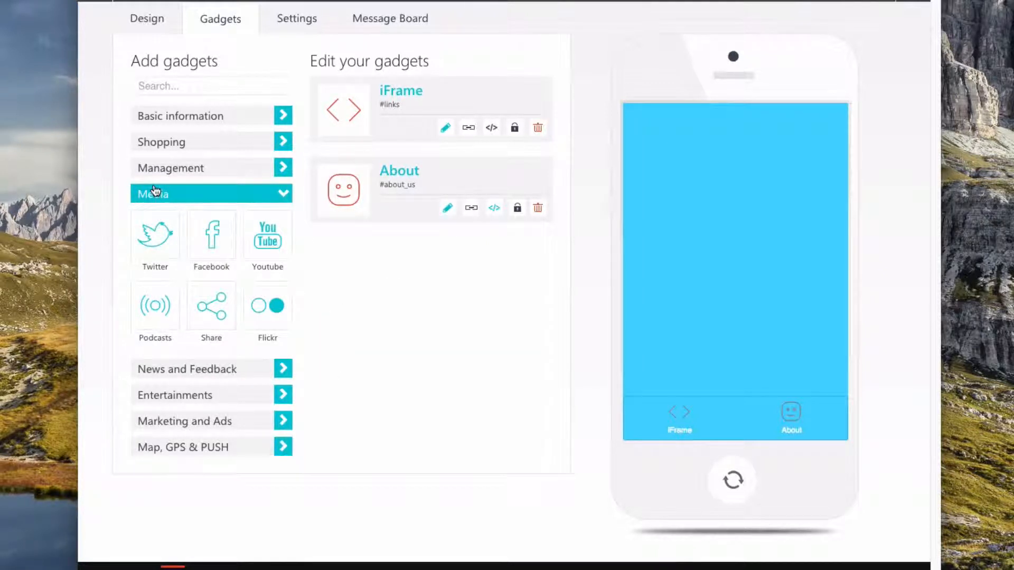
{"action": "left_click", "coordinate": [210, 369]}
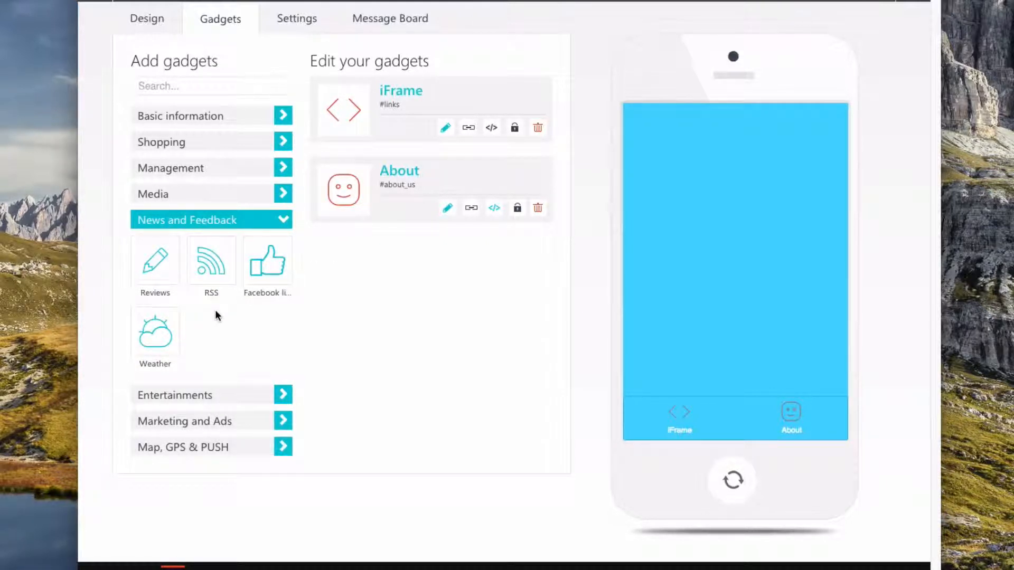
{"action": "mouse_move", "coordinate": [209, 310]}
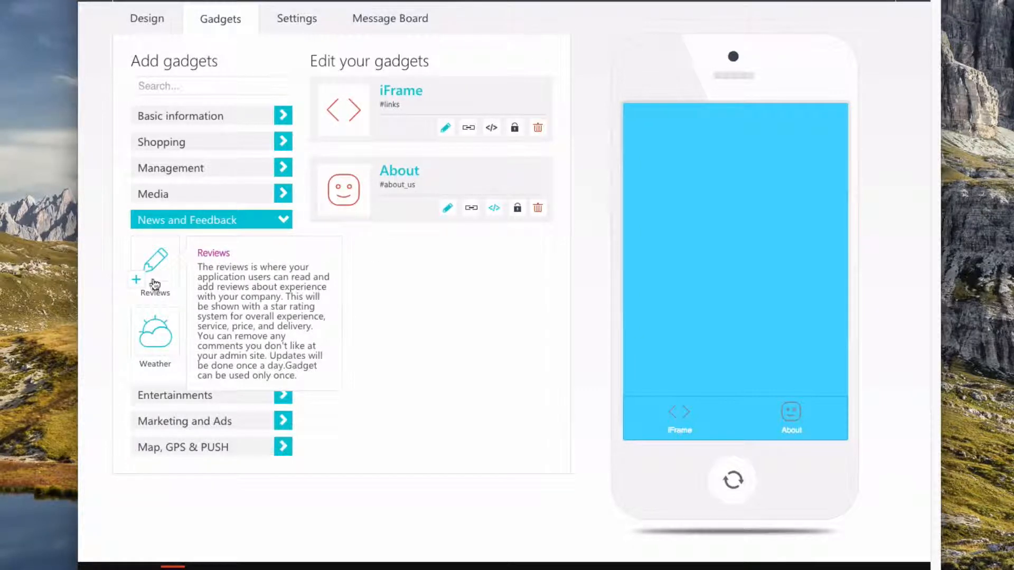
{"action": "left_click", "coordinate": [187, 219]}
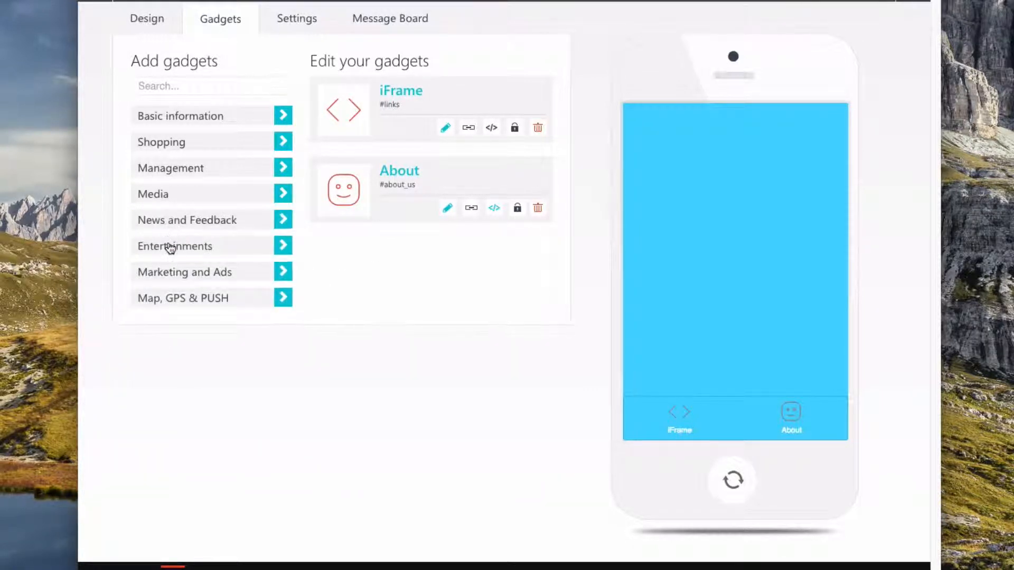
{"action": "left_click", "coordinate": [174, 245]}
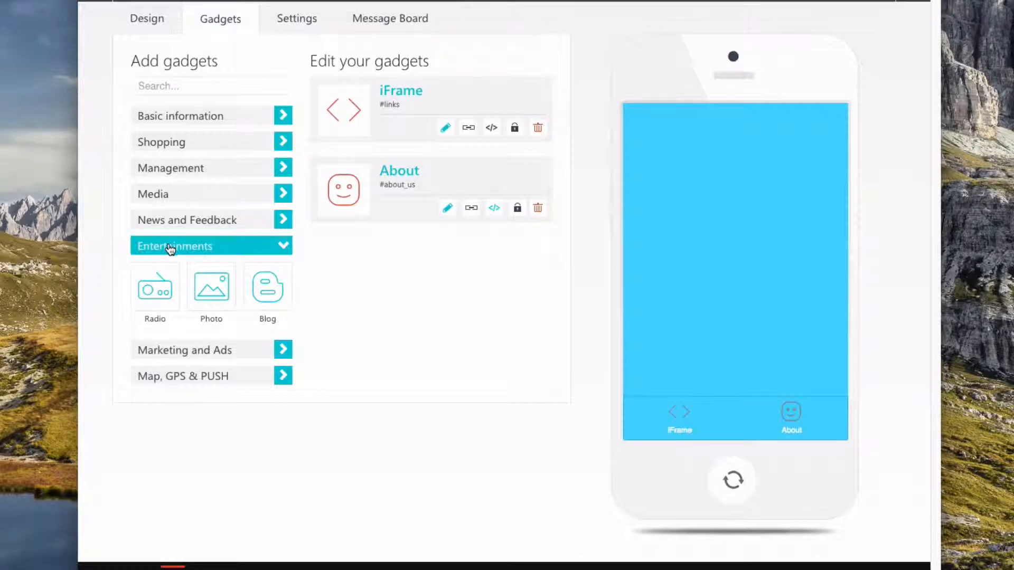
{"action": "left_click", "coordinate": [175, 245]}
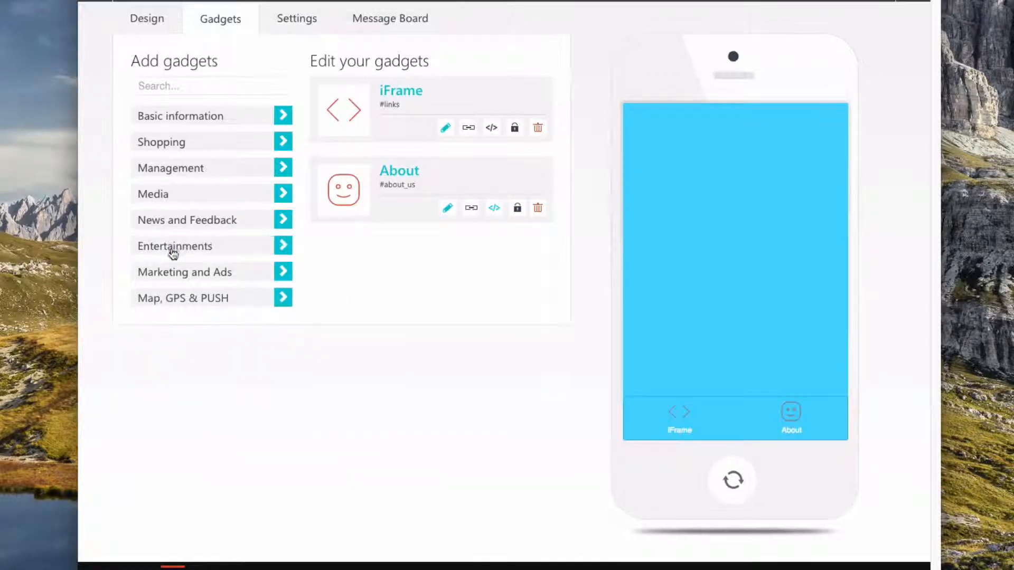
{"action": "left_click", "coordinate": [184, 271]}
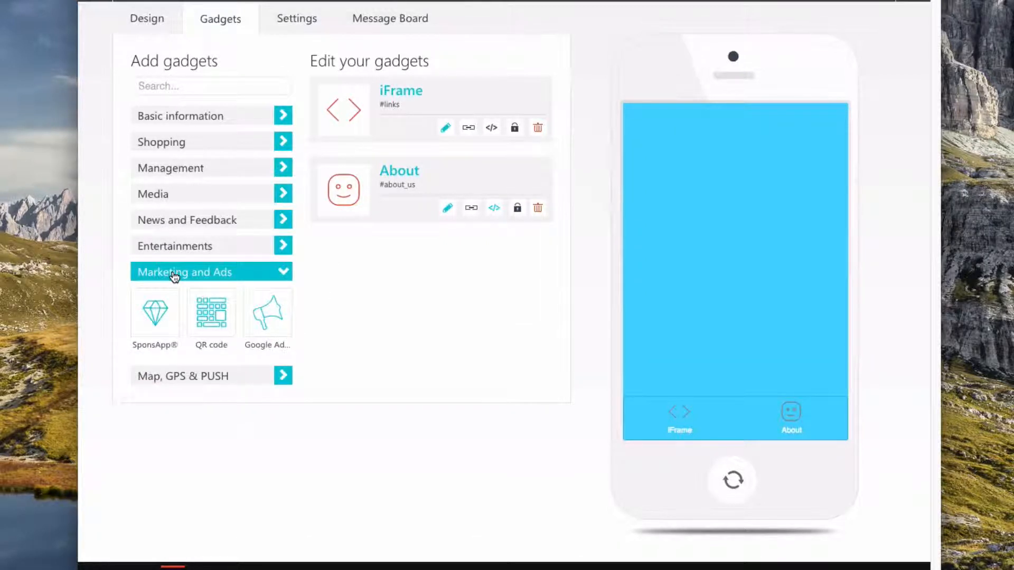
{"action": "mouse_move", "coordinate": [211, 311]}
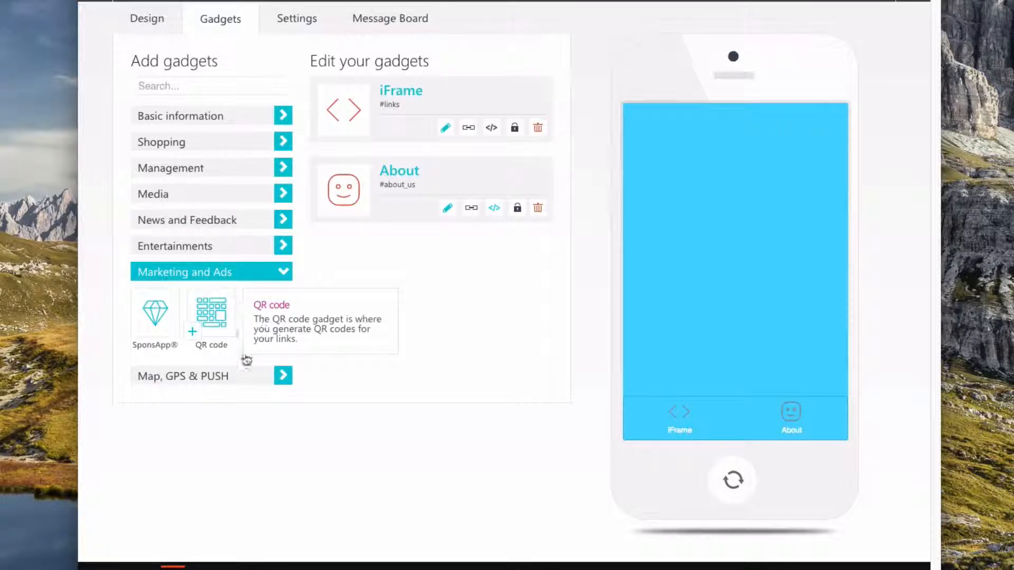
{"action": "left_click", "coordinate": [211, 272]}
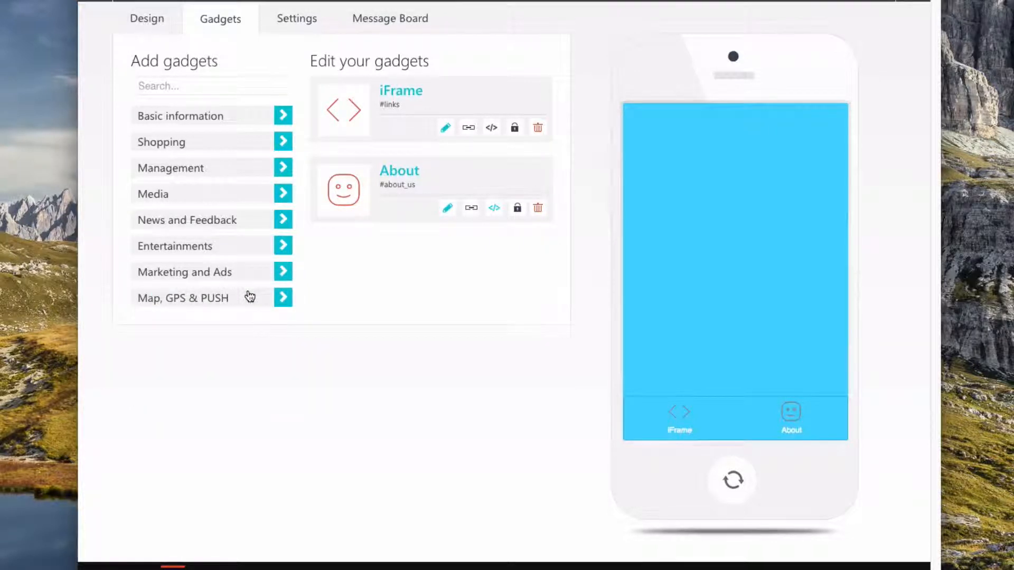
{"action": "left_click", "coordinate": [183, 298]}
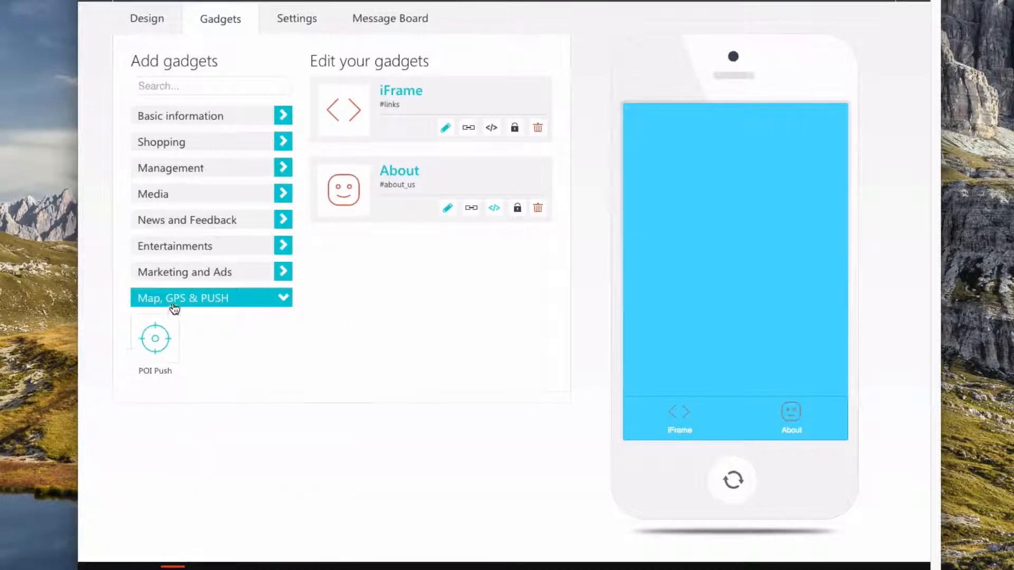
{"action": "left_click", "coordinate": [182, 115]}
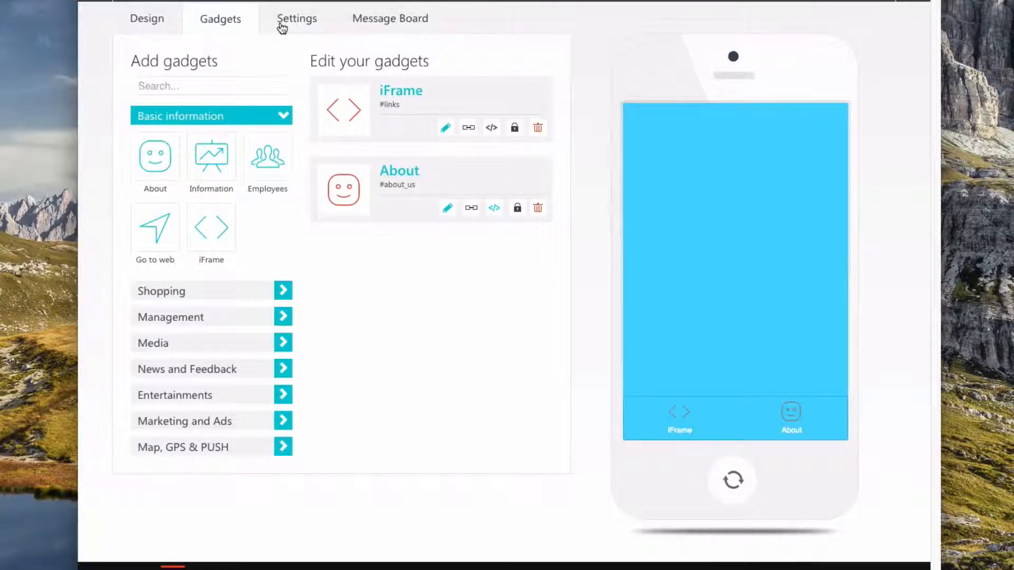
Go from the Test app's settings to its Push message board
{"action": "left_click", "coordinate": [296, 18]}
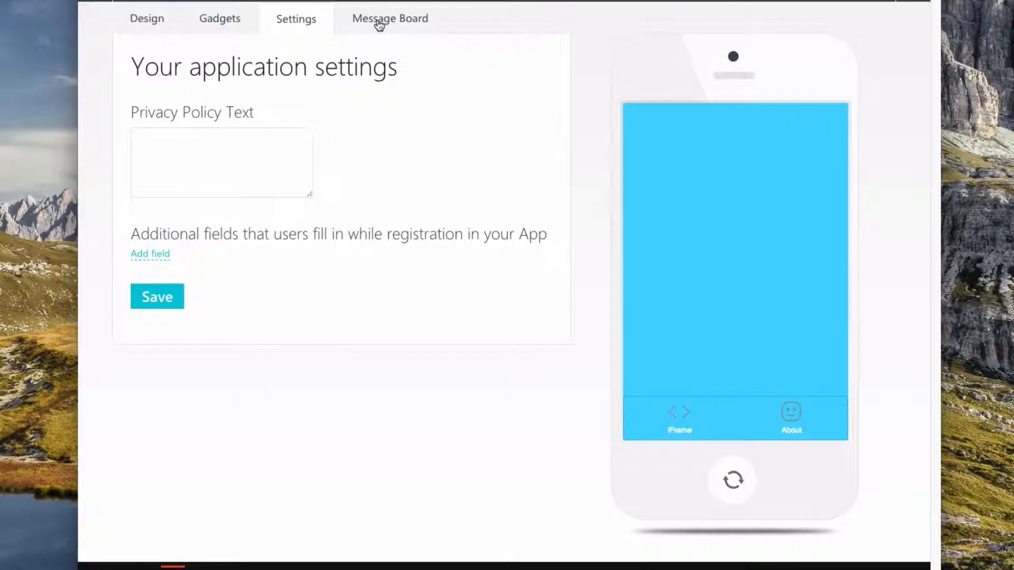
{"action": "left_click", "coordinate": [389, 18]}
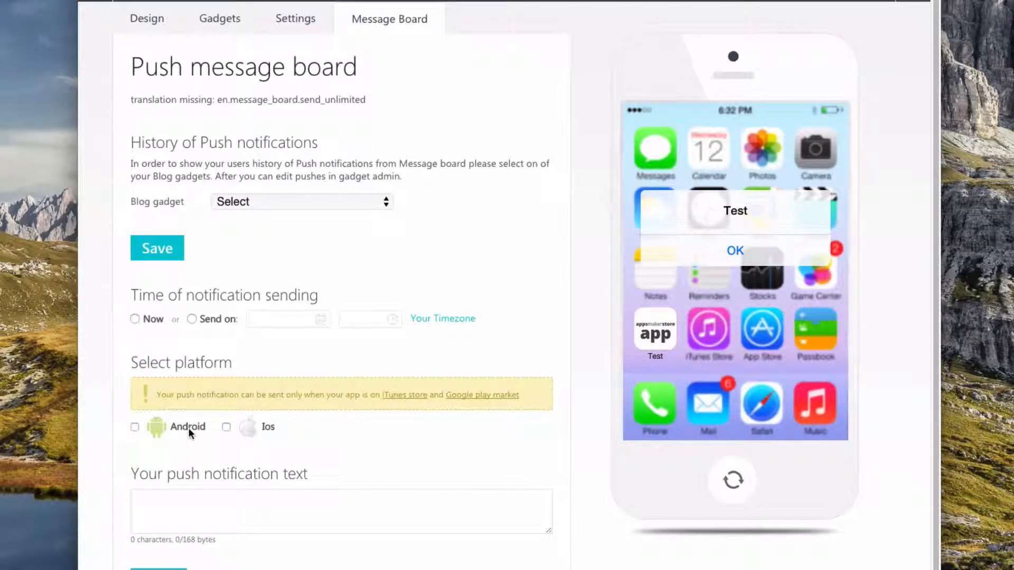
Draft a 'Hello' push notification set to send now, checking the blog gadget list
{"action": "left_click", "coordinate": [300, 201]}
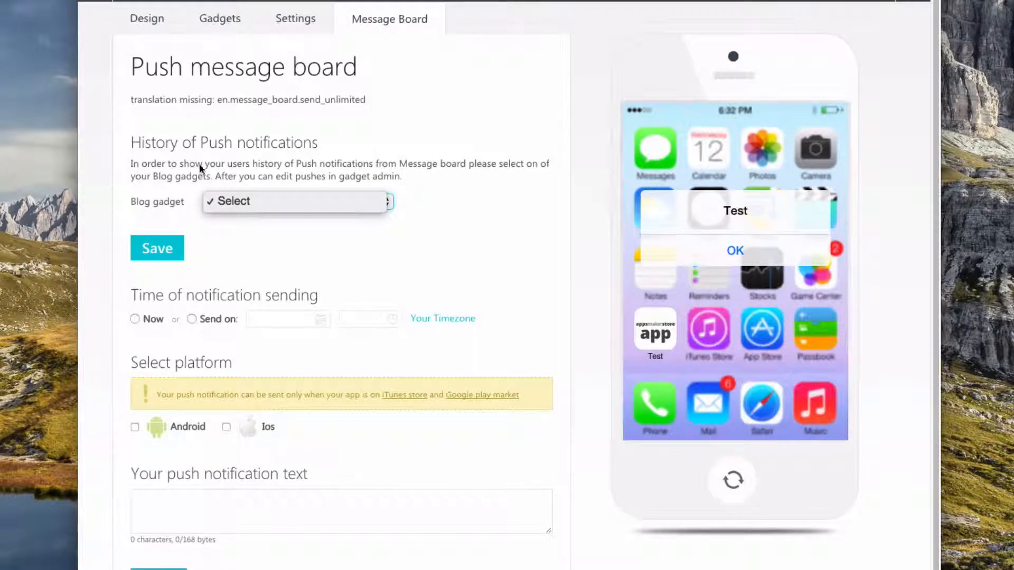
{"action": "left_click", "coordinate": [135, 320]}
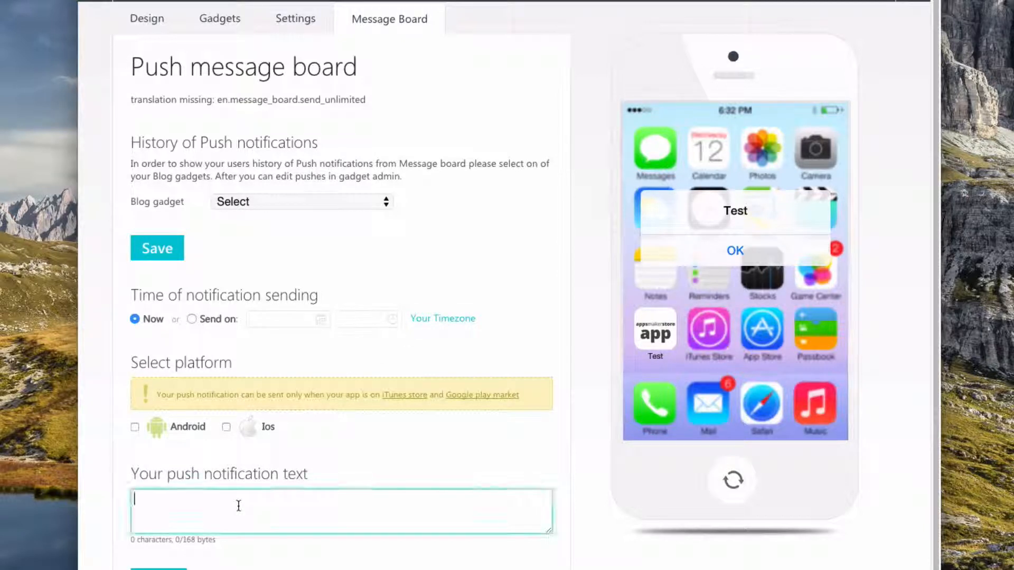
{"action": "type", "text": "T"}
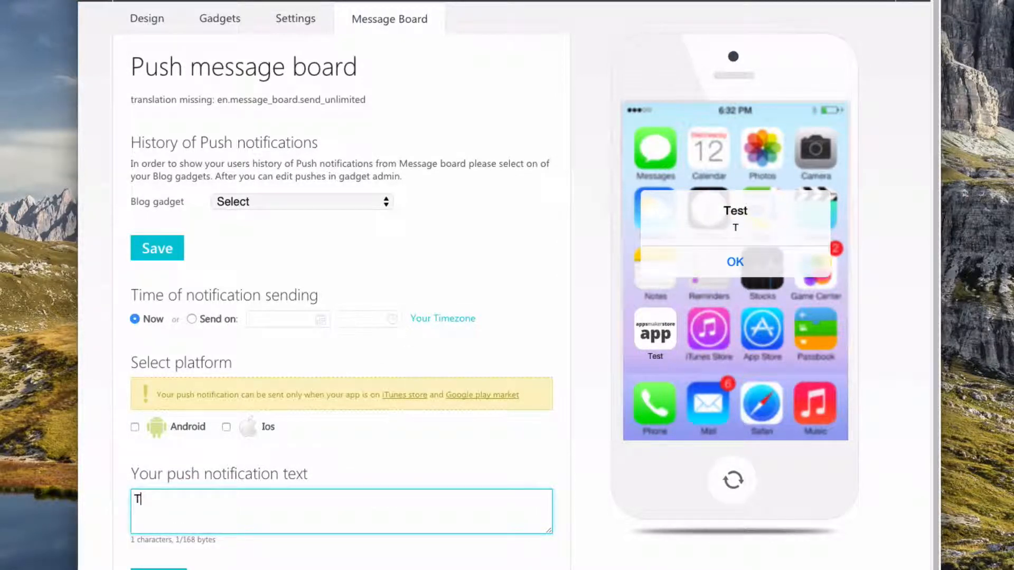
{"action": "type", "text": "Hello"}
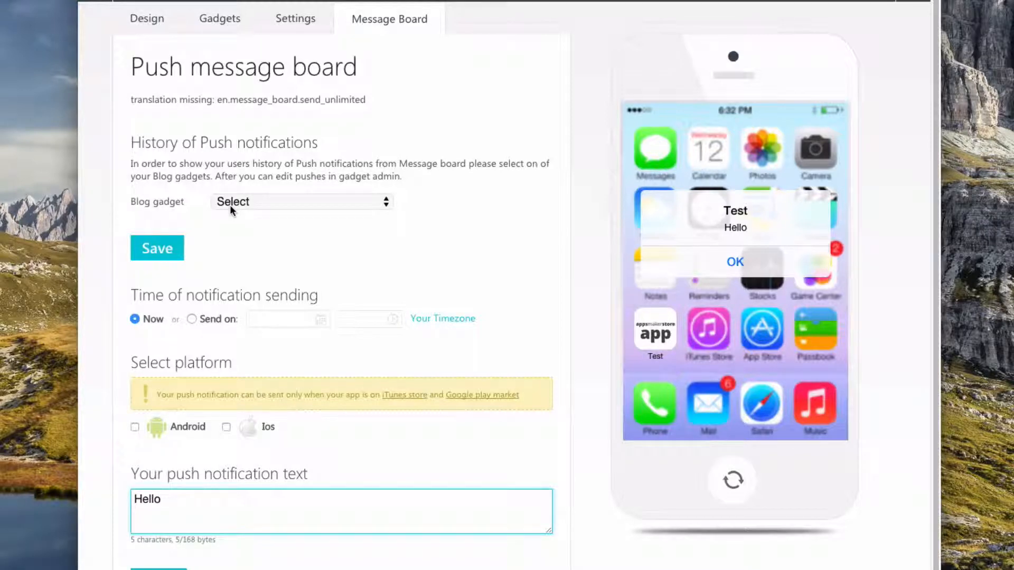
{"action": "scroll", "scroll_direction": "up", "scroll_amount": 3}
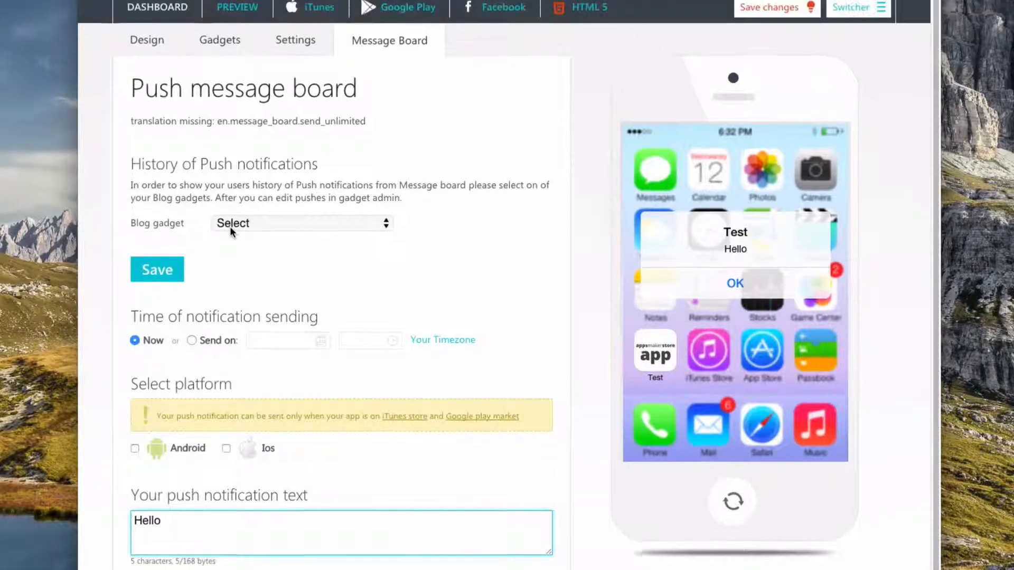
{"action": "scroll", "scroll_direction": "up", "scroll_amount": 3}
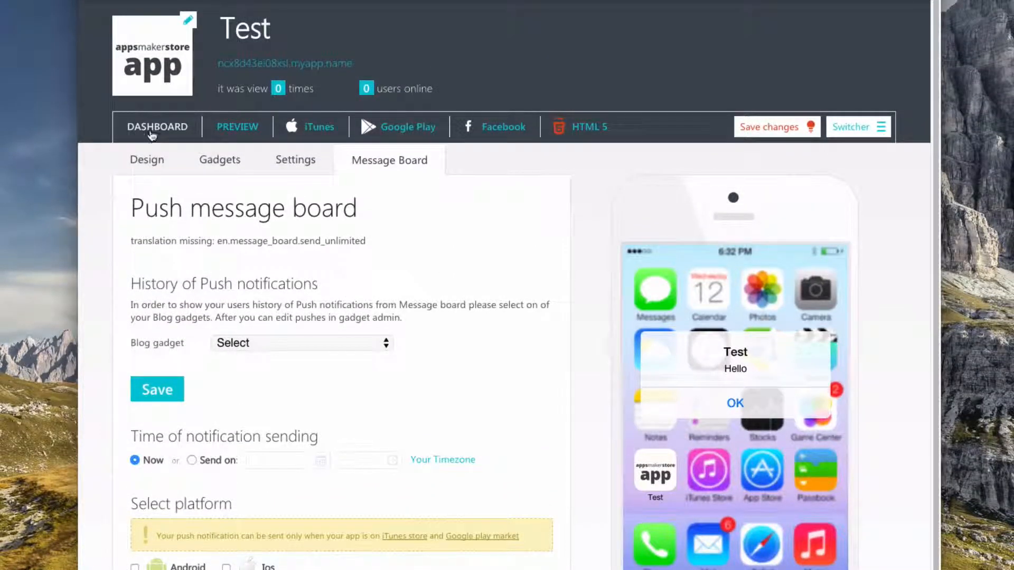
Preview the Test app in the desktop monitor layout showing iFrame and About
{"action": "left_click", "coordinate": [237, 126]}
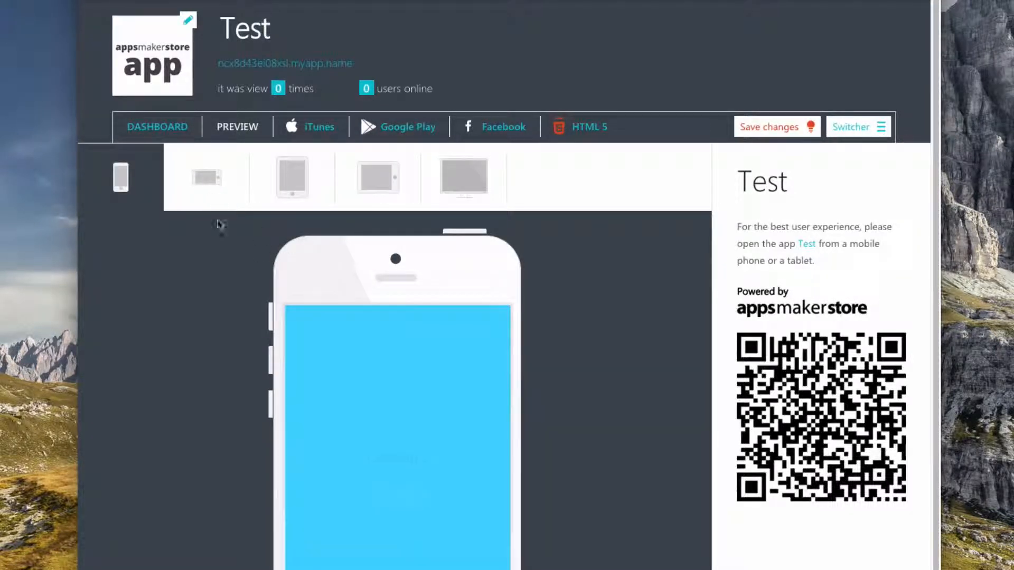
{"action": "left_click", "coordinate": [463, 178]}
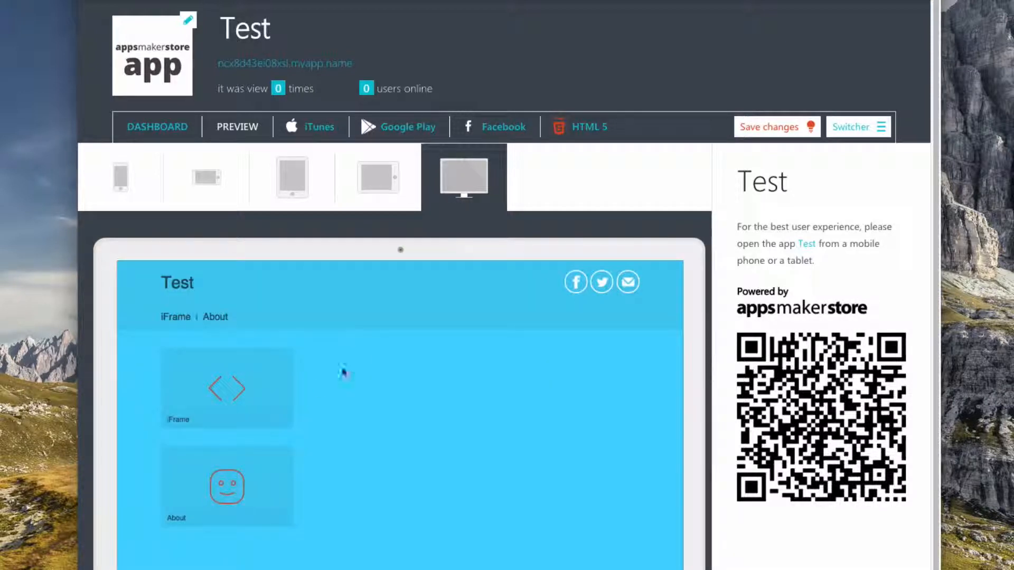
{"action": "mouse_move", "coordinate": [253, 401]}
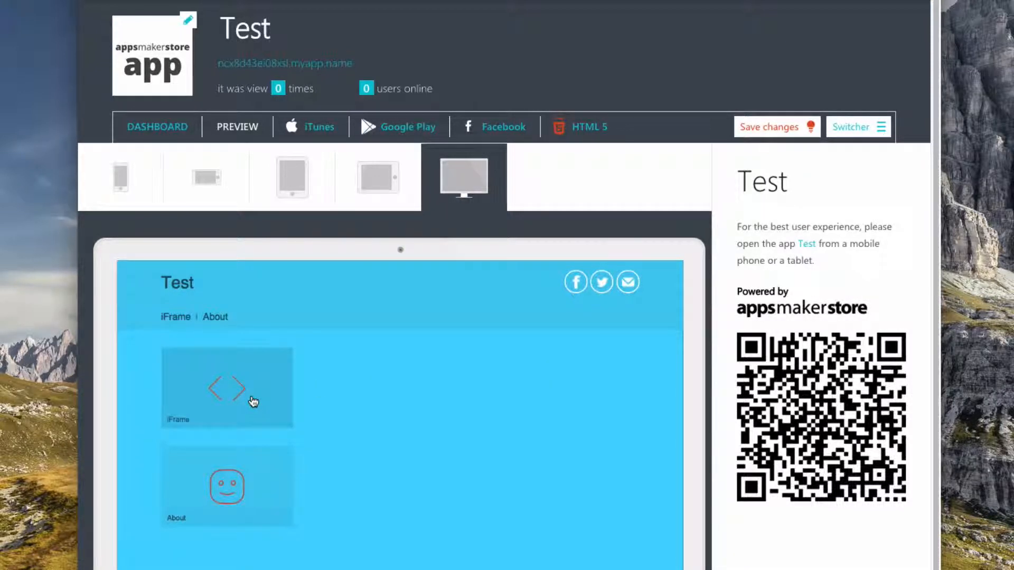
{"action": "mouse_move", "coordinate": [260, 237]}
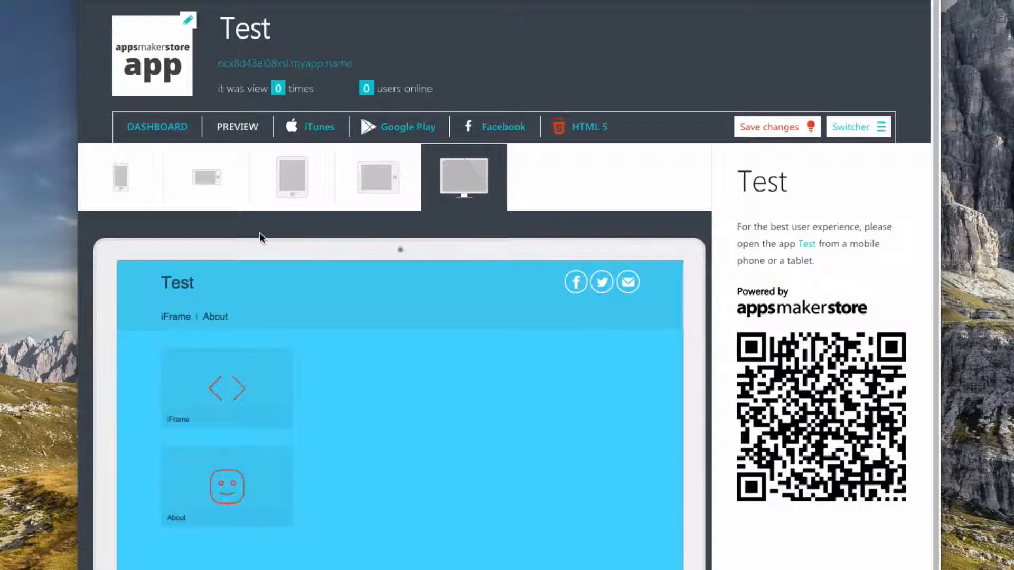
{"action": "mouse_move", "coordinate": [262, 144]}
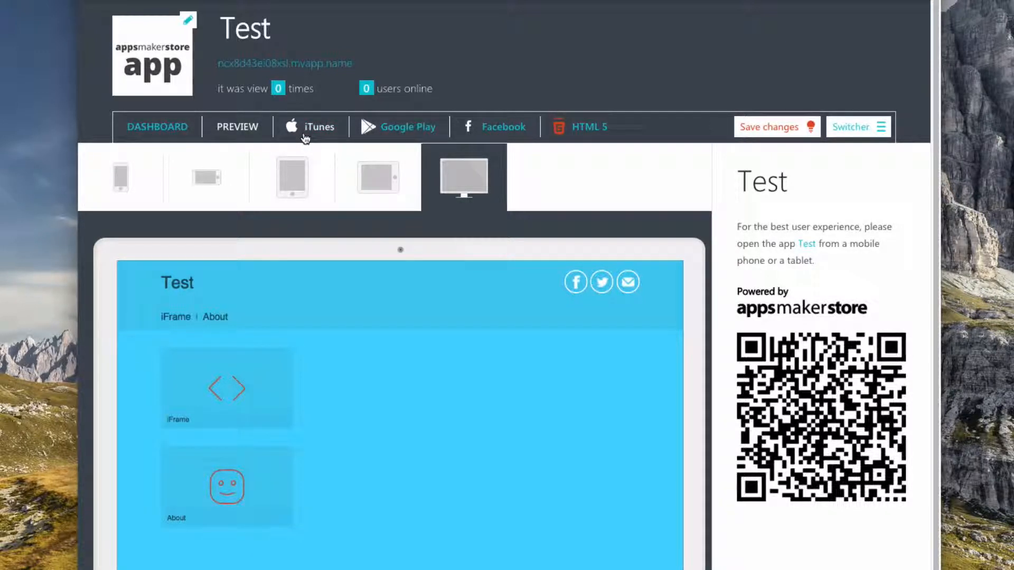
{"action": "mouse_move", "coordinate": [476, 134]}
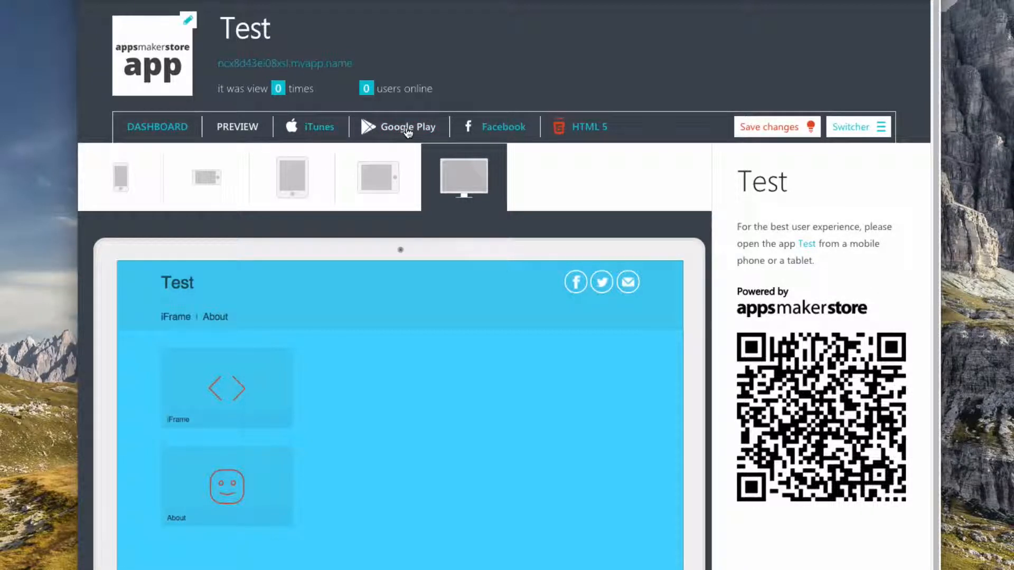
{"action": "mouse_move", "coordinate": [571, 133]}
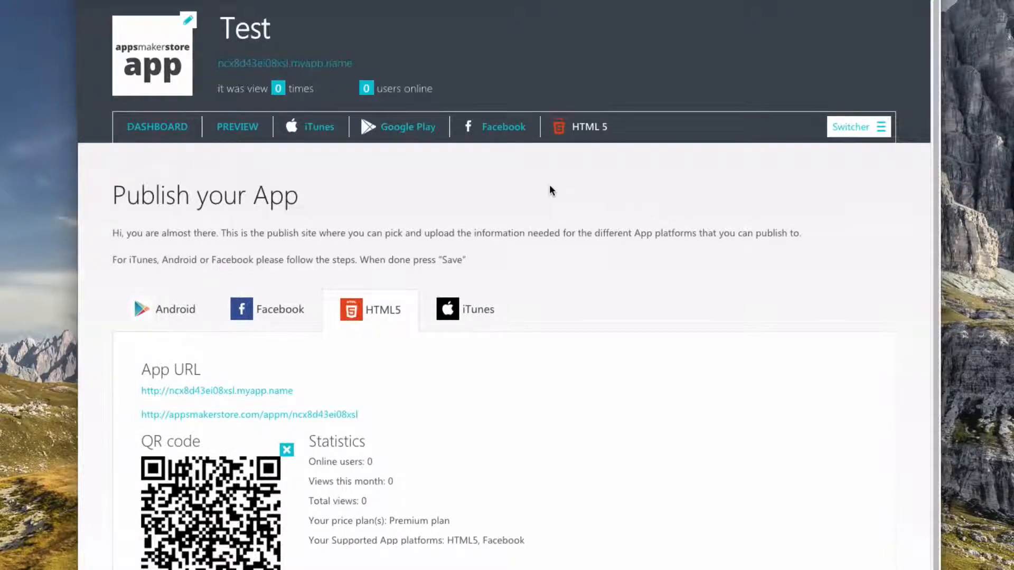
Scroll the HTML5 Publish your App page down to the app URL and QR code
{"action": "scroll", "scroll_direction": "down", "scroll_amount": 3}
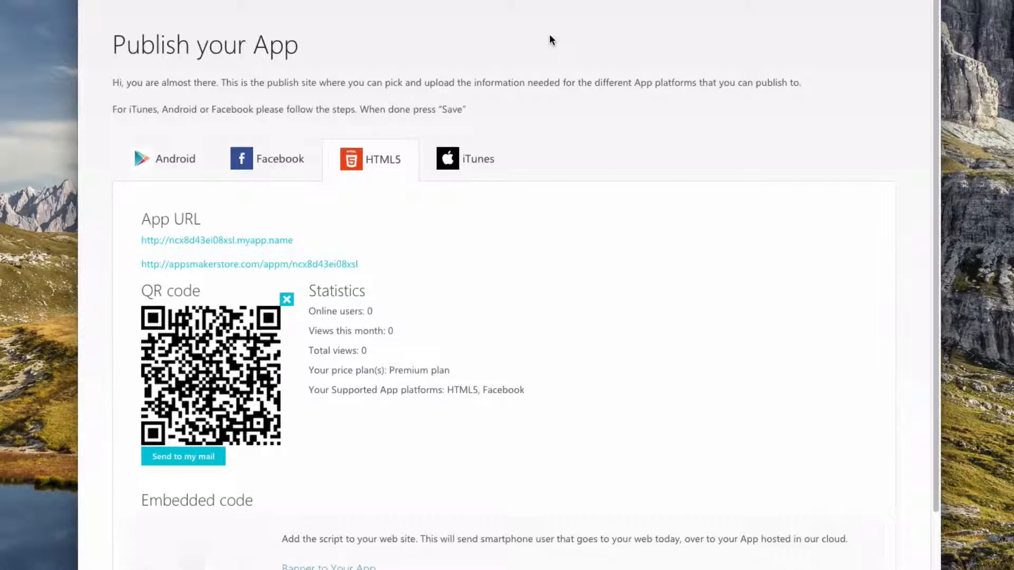
{"action": "mouse_move", "coordinate": [281, 264]}
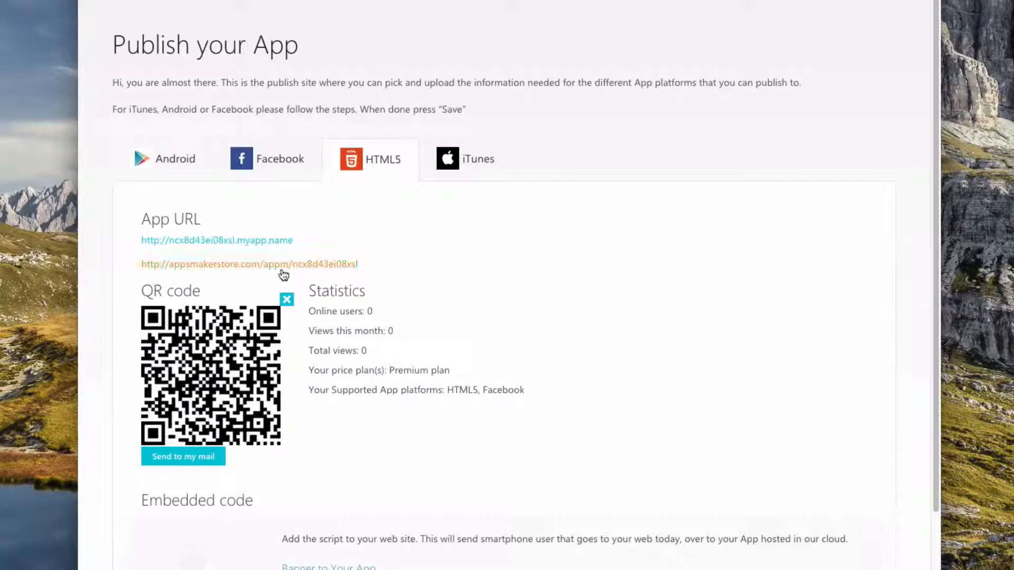
{"action": "mouse_move", "coordinate": [244, 351]}
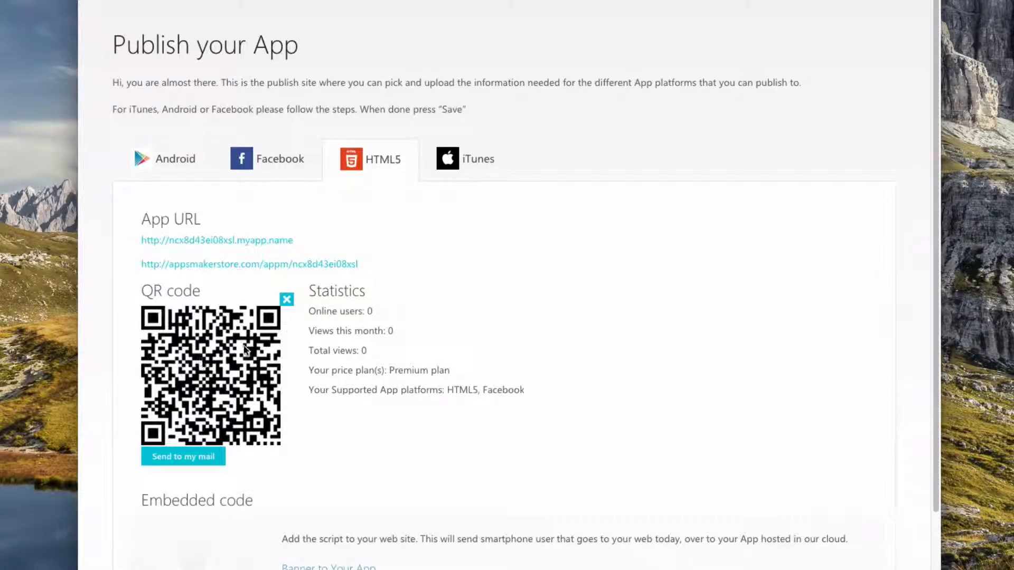
{"action": "mouse_move", "coordinate": [577, 302]}
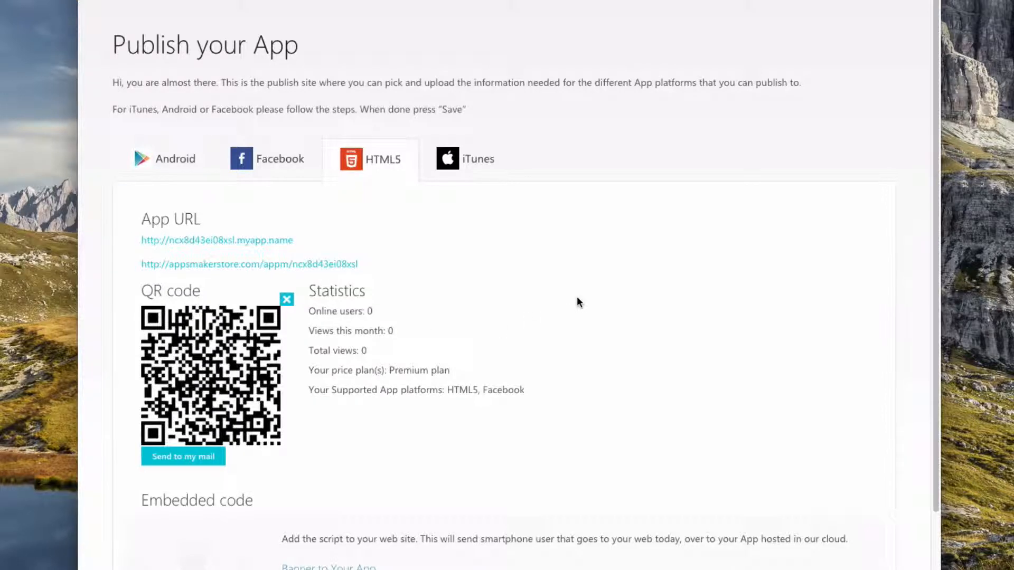